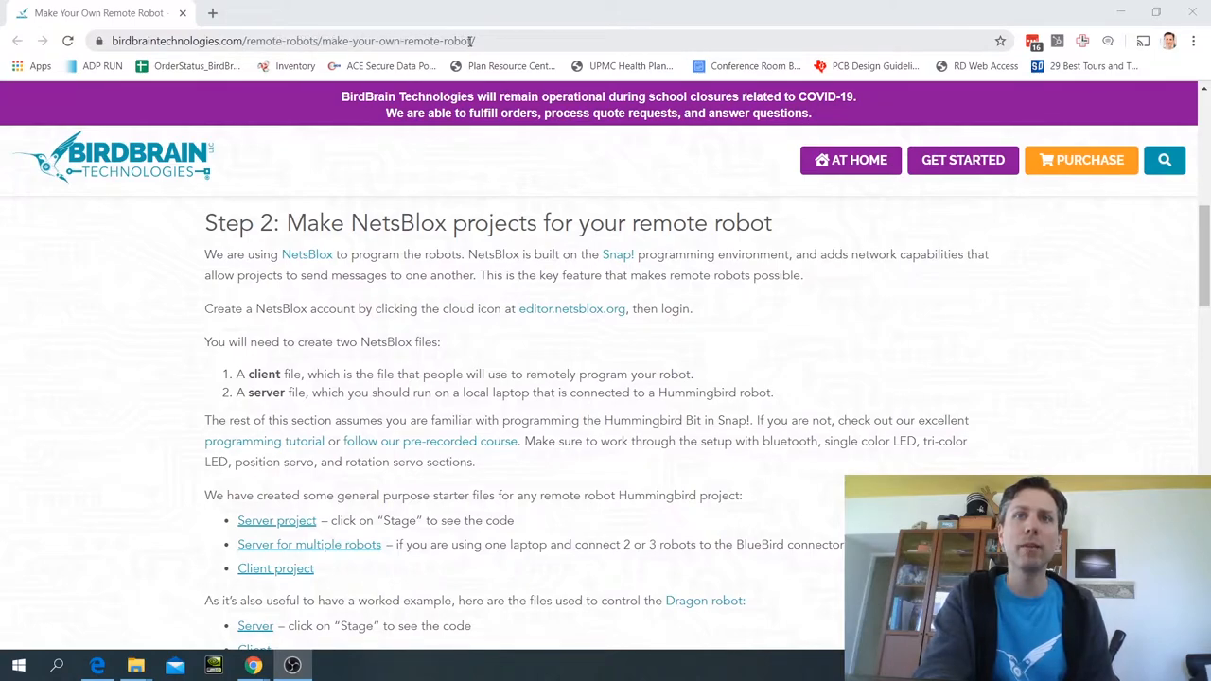
mouse_move(563, 271)
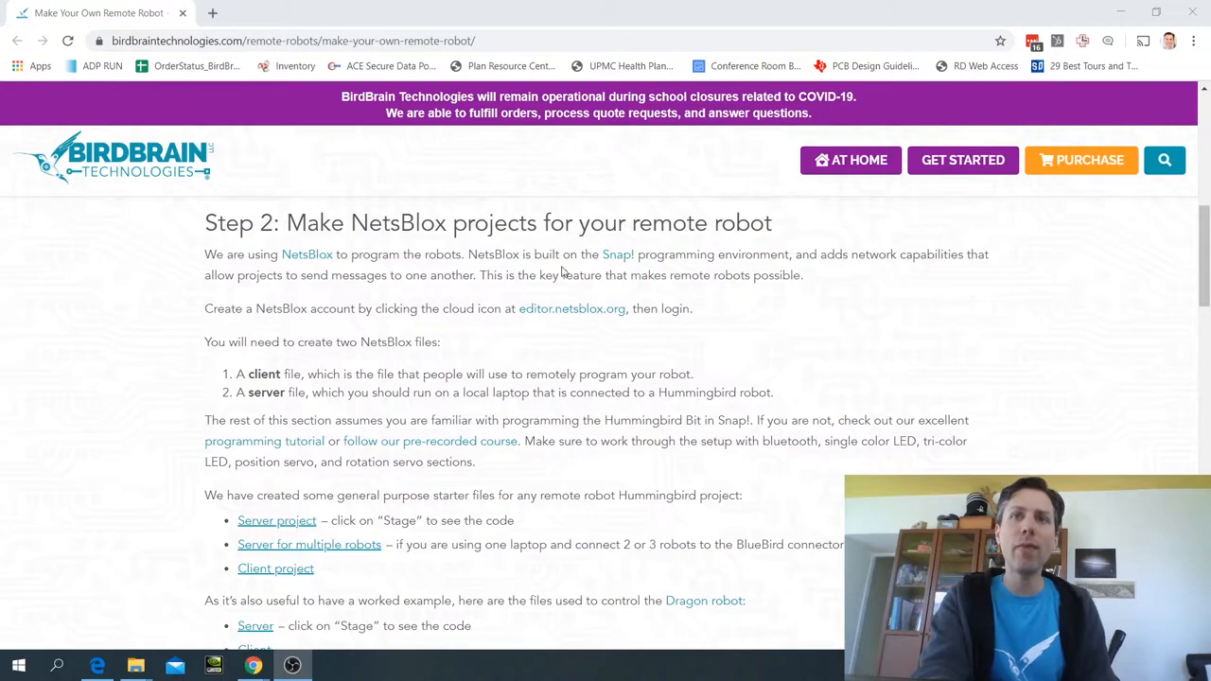
mouse_move(588, 317)
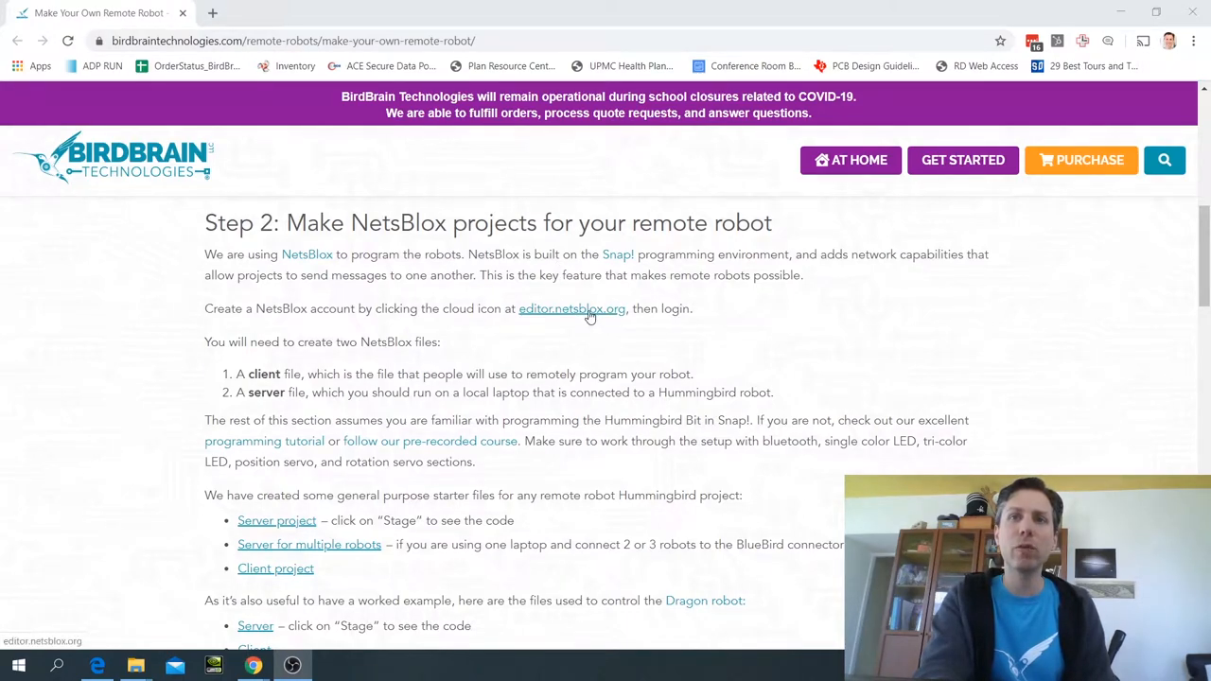
- Open editor.netsblox.org in a new tab, bring up sign-in, then return to the instructions
left_click(570, 308)
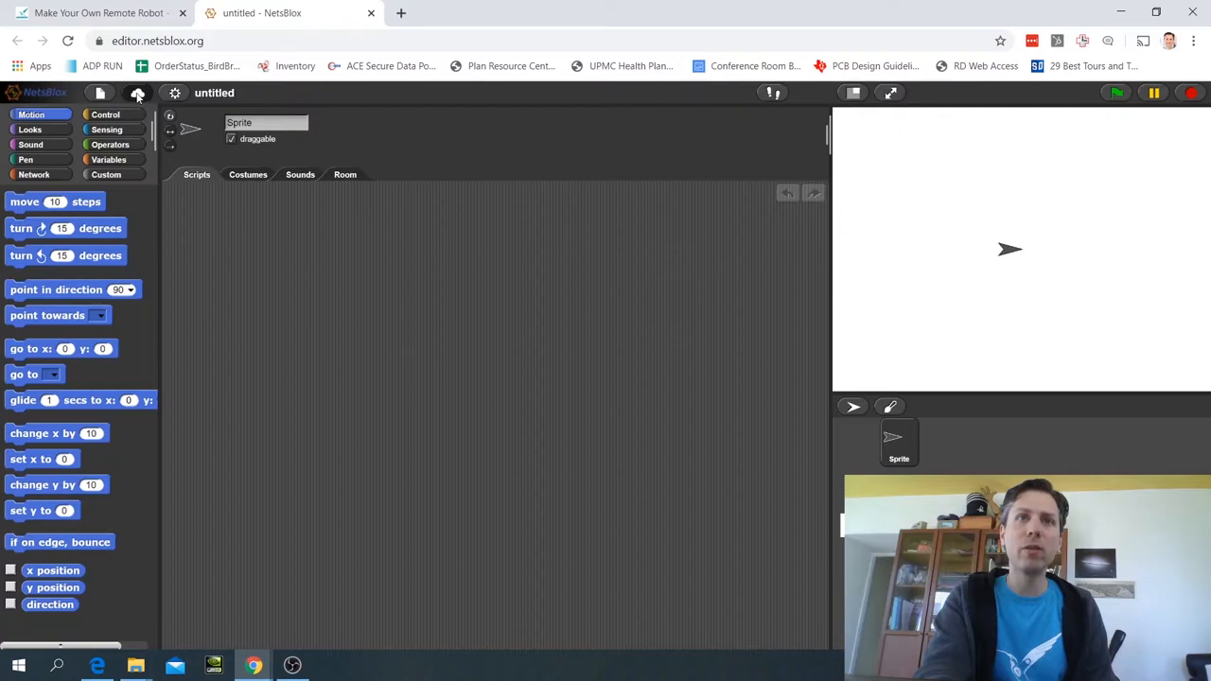
left_click(137, 93)
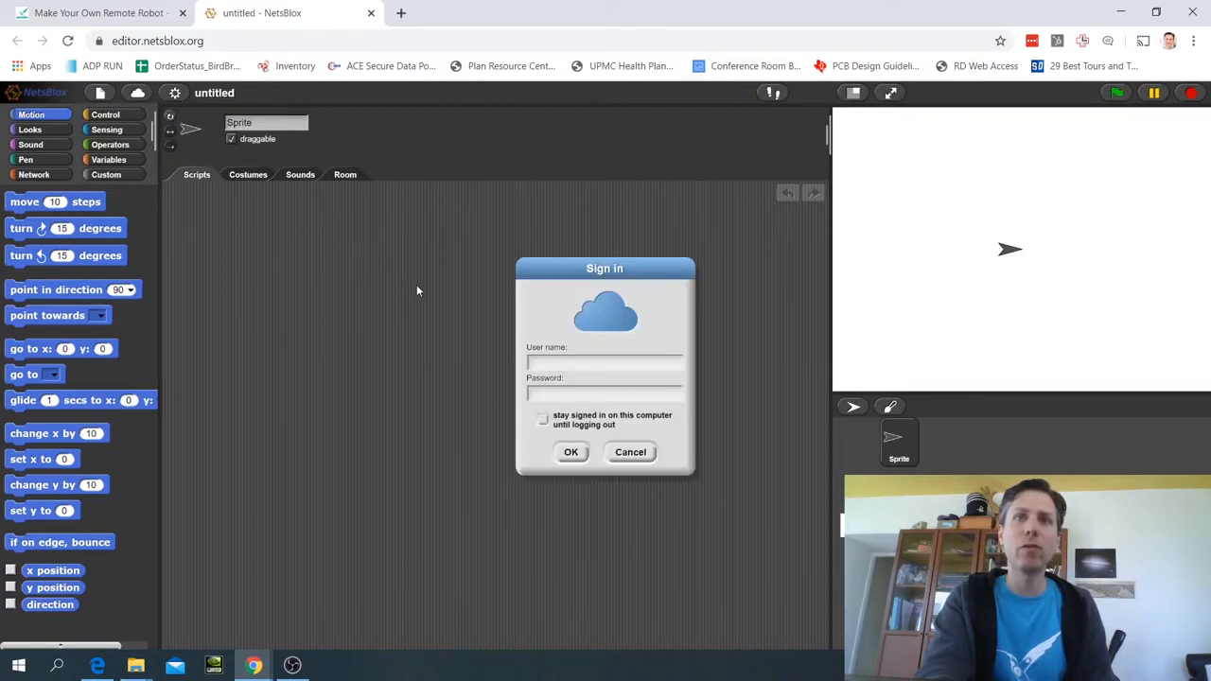
type("hu")
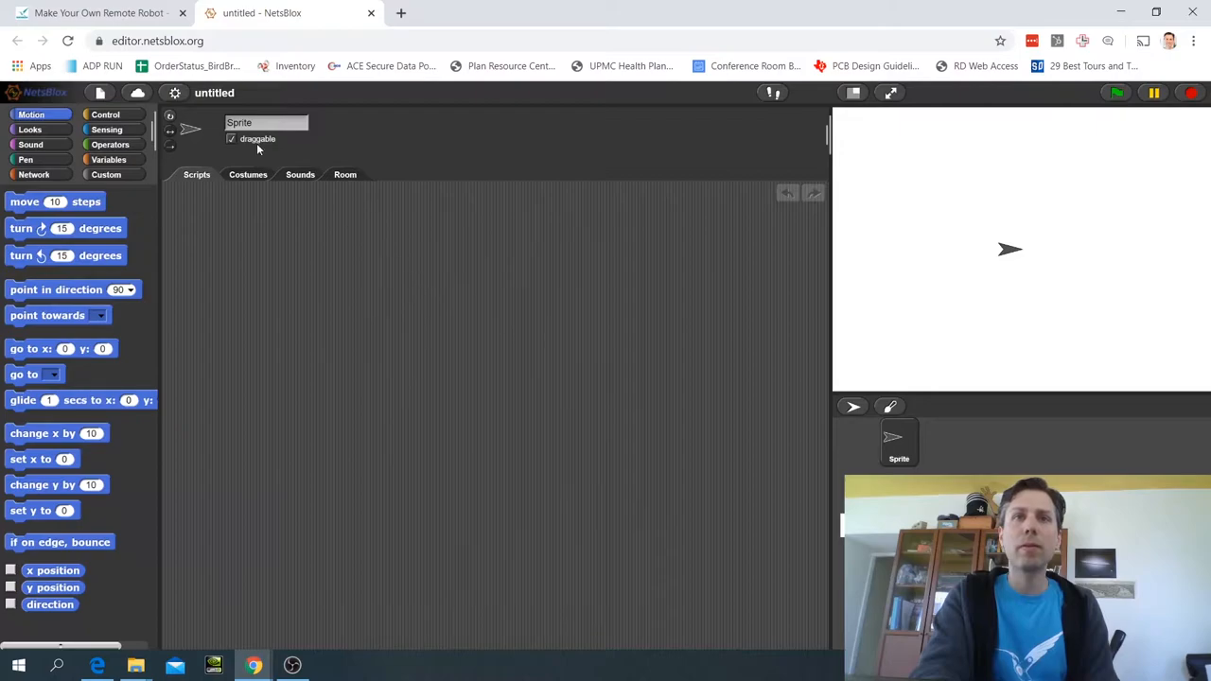
left_click(104, 15)
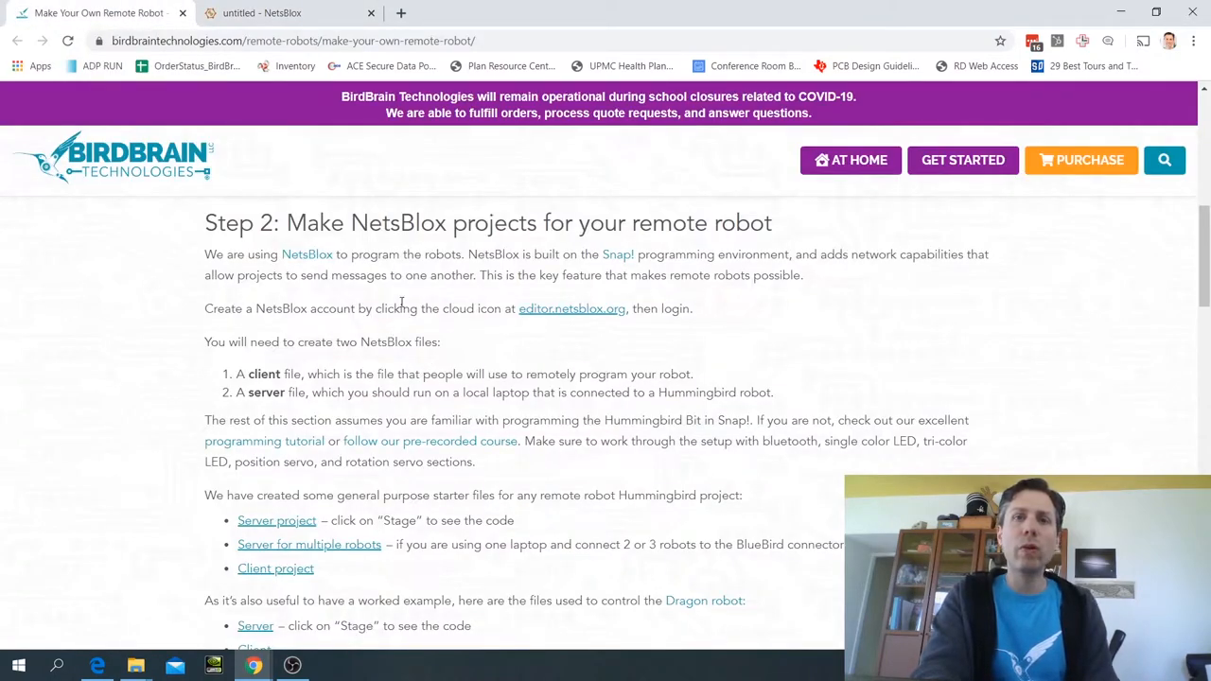
mouse_move(429, 301)
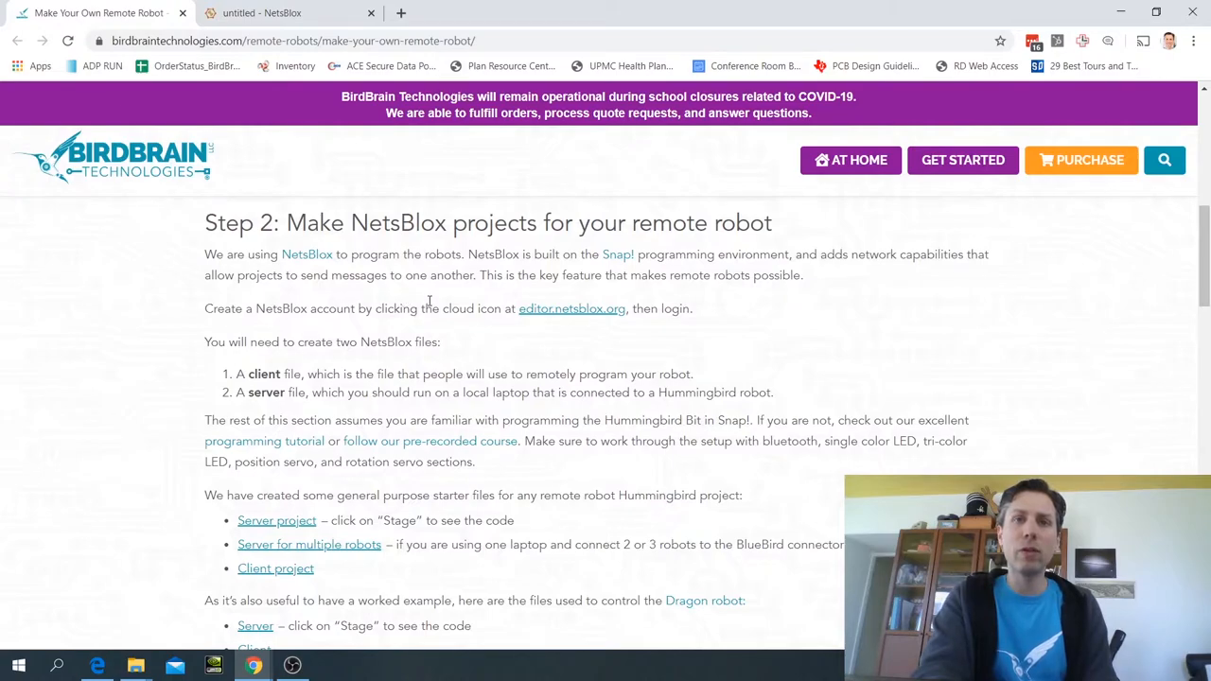
- Scroll the BirdBrain guide down to the starter server and client project links
scroll("down", 3)
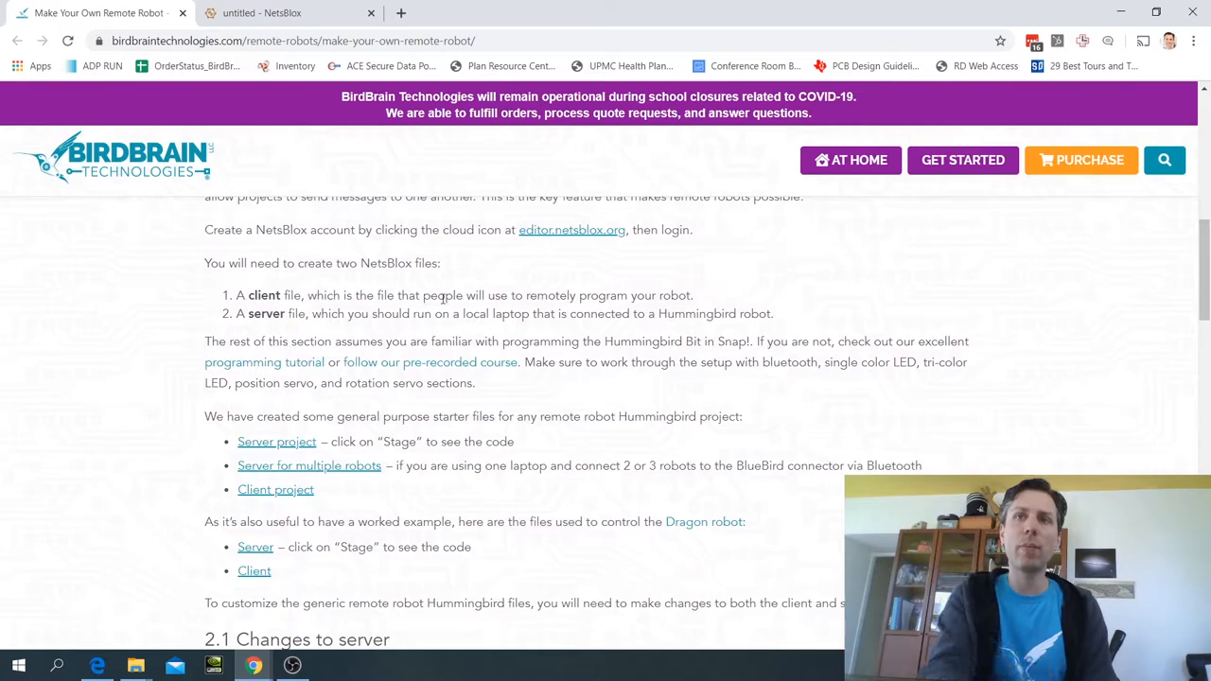
mouse_move(613, 303)
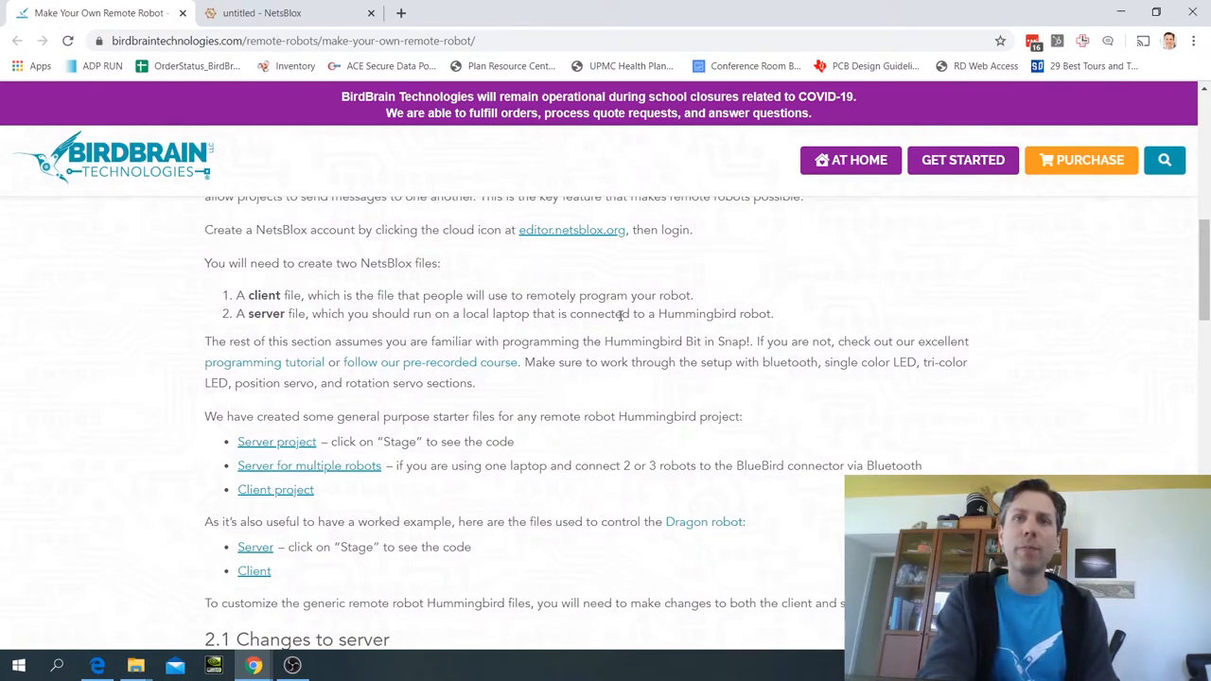
mouse_move(619, 328)
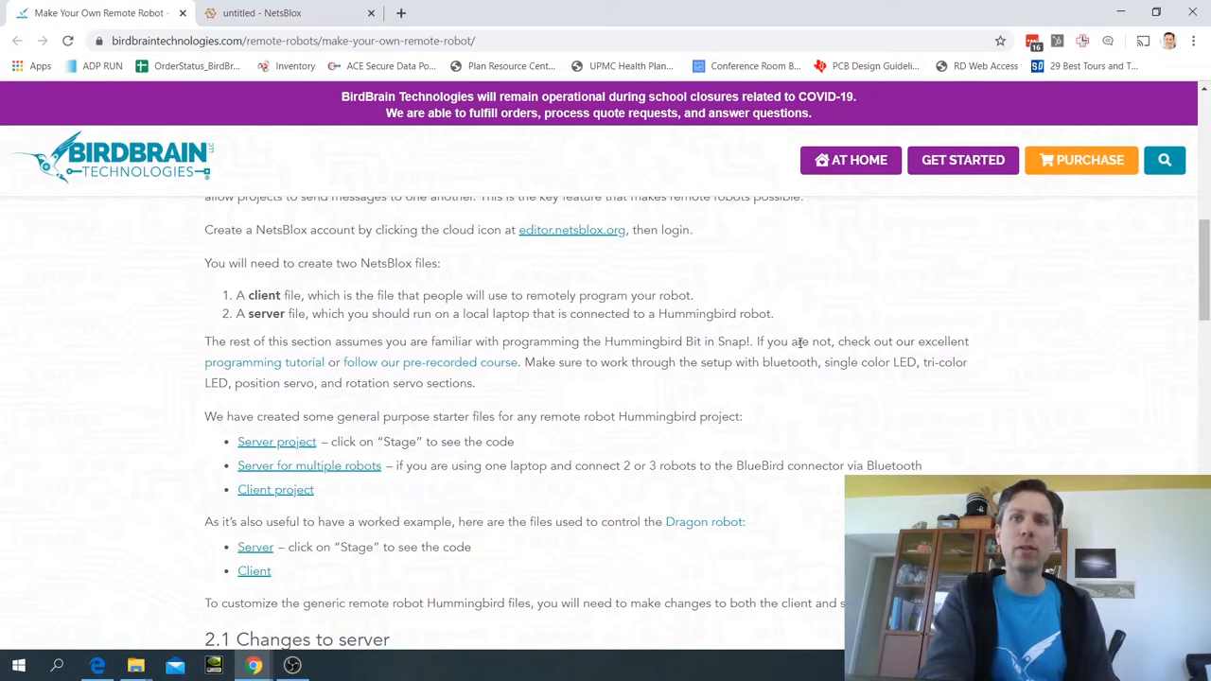
mouse_move(437, 376)
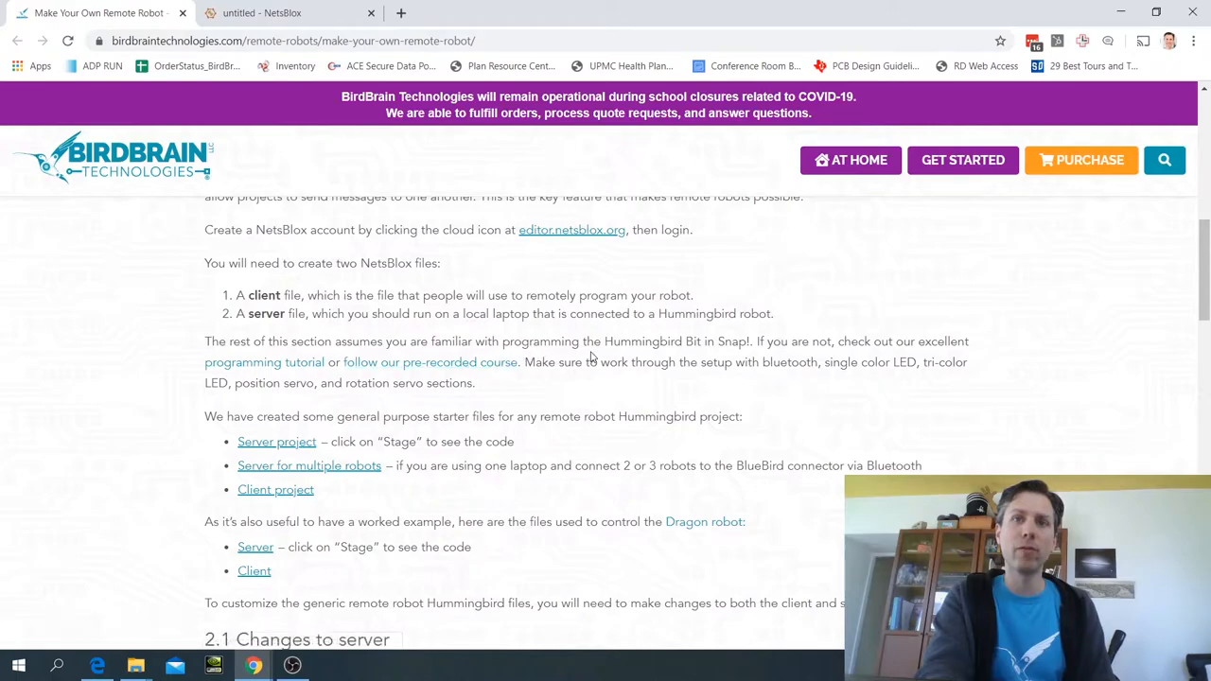
mouse_move(528, 383)
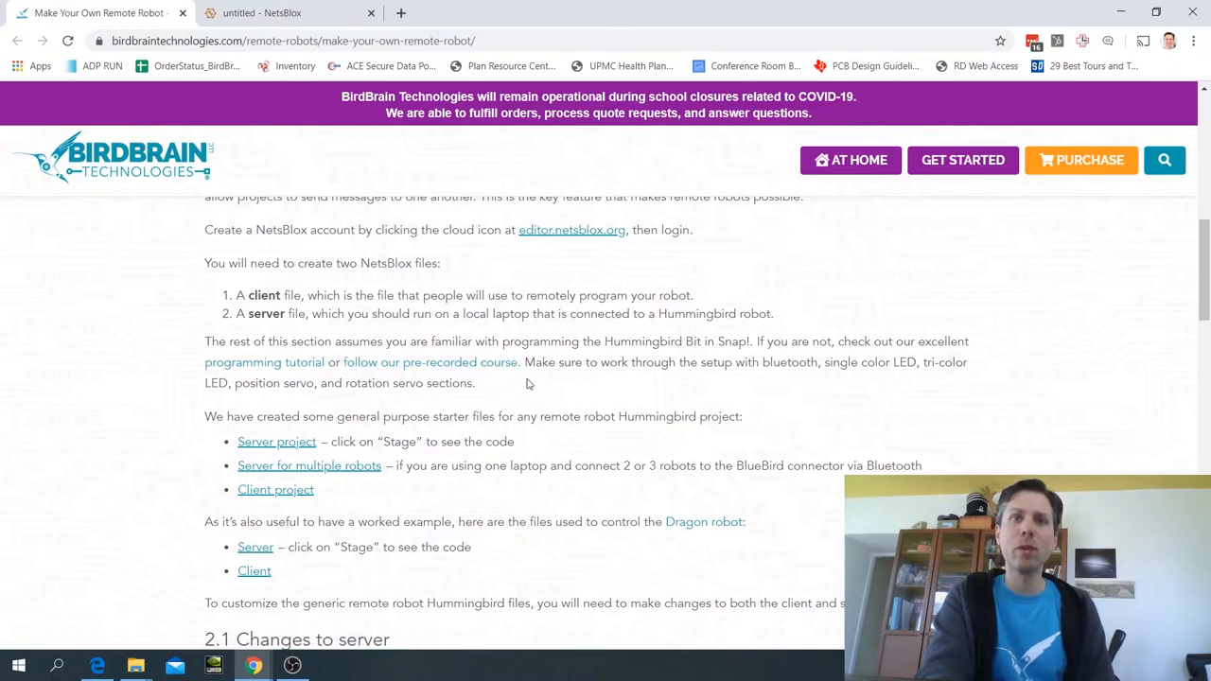
scroll("down", 3)
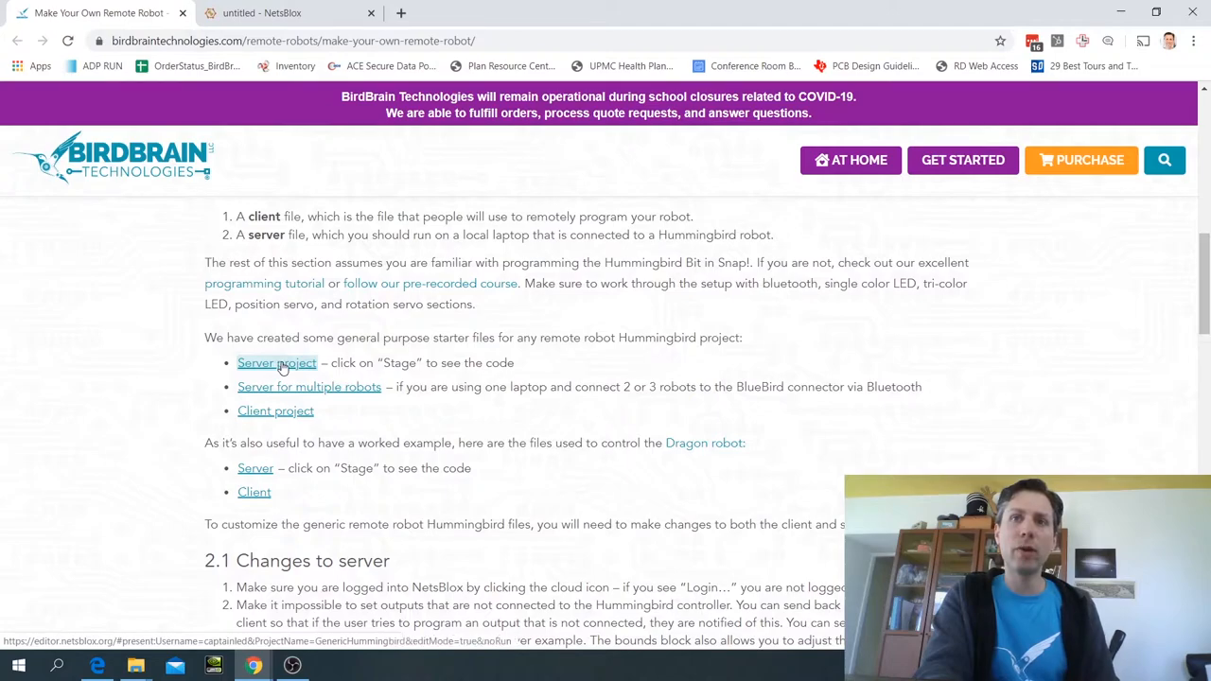
- Open the GenericHummingbird server starter project and bring the NetsBlox editor back to front
left_click(276, 364)
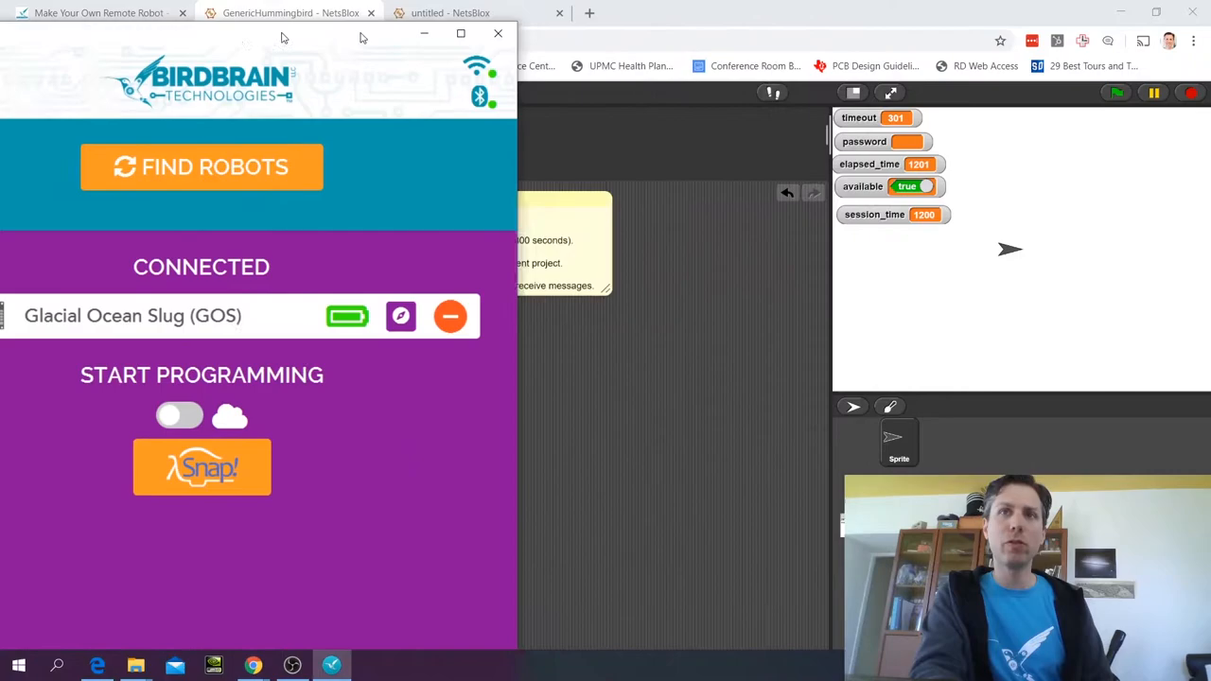
left_click(498, 34)
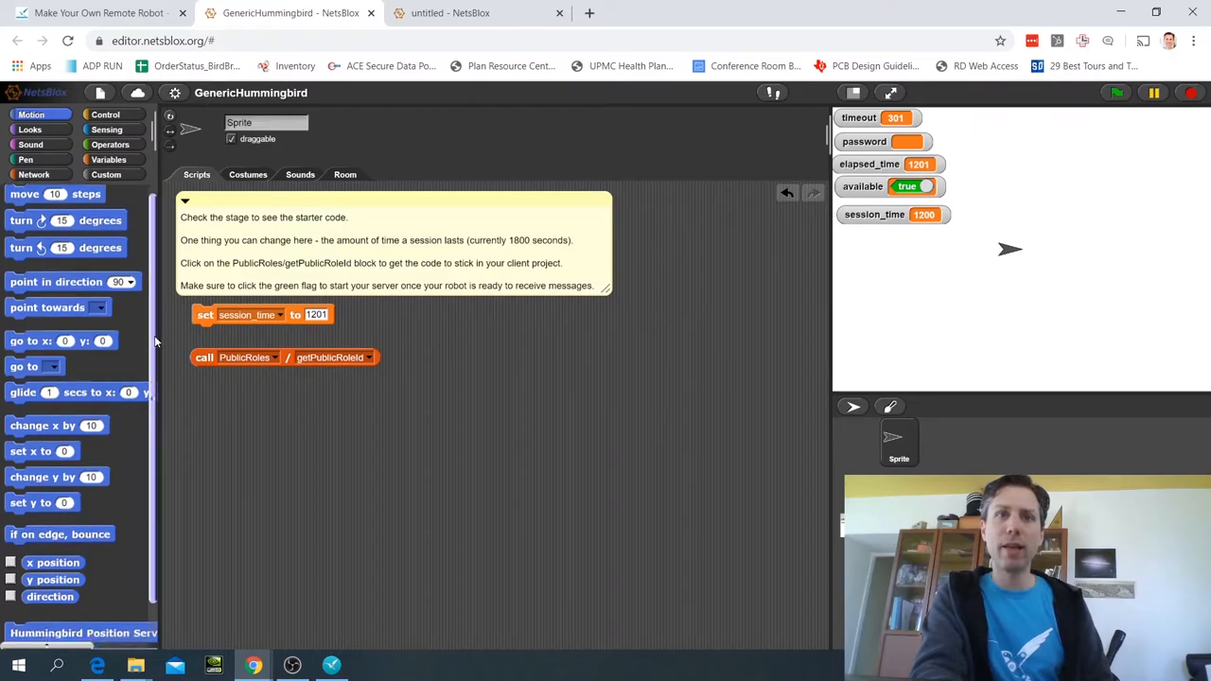
- Drag a Hummingbird Position Servo block into the scripts and choose its servo port
scroll("down", 3)
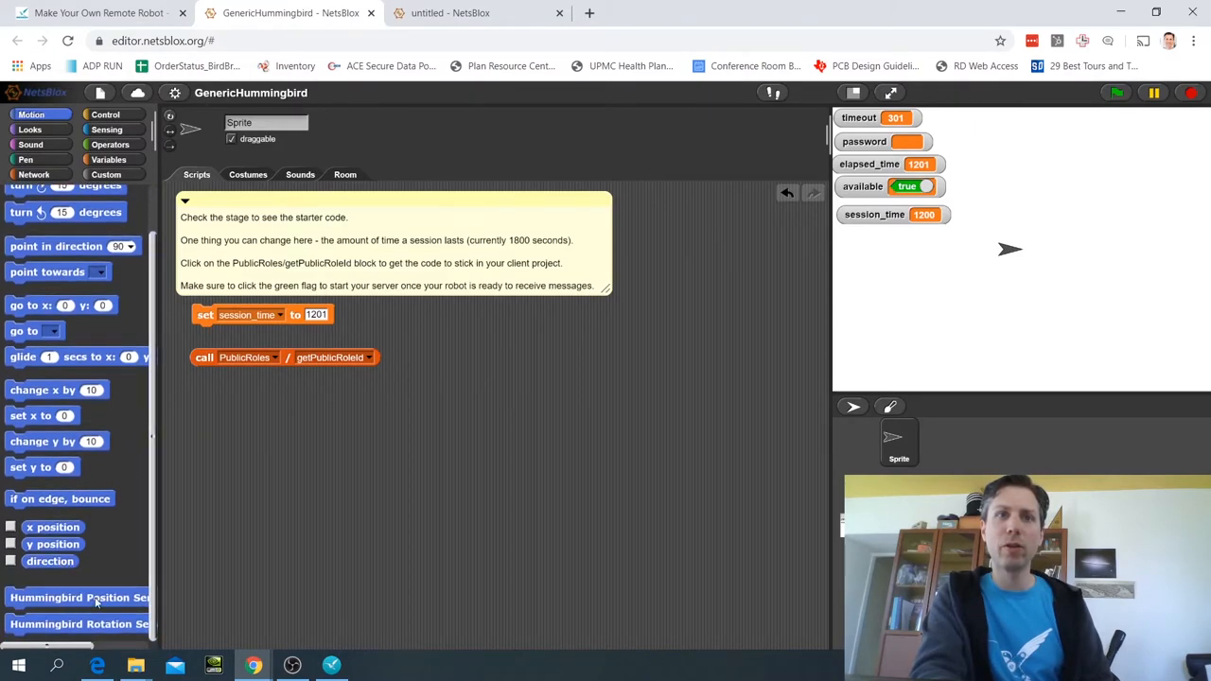
left_click_drag(78, 597, 331, 473)
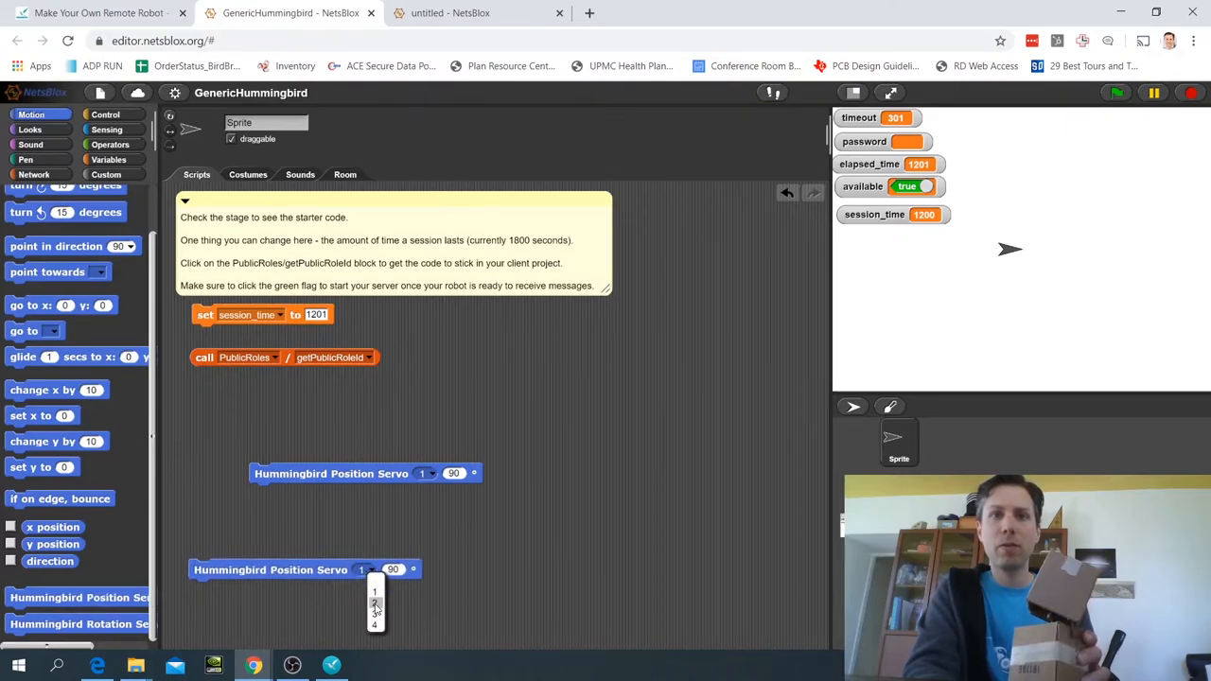
left_click(373, 613)
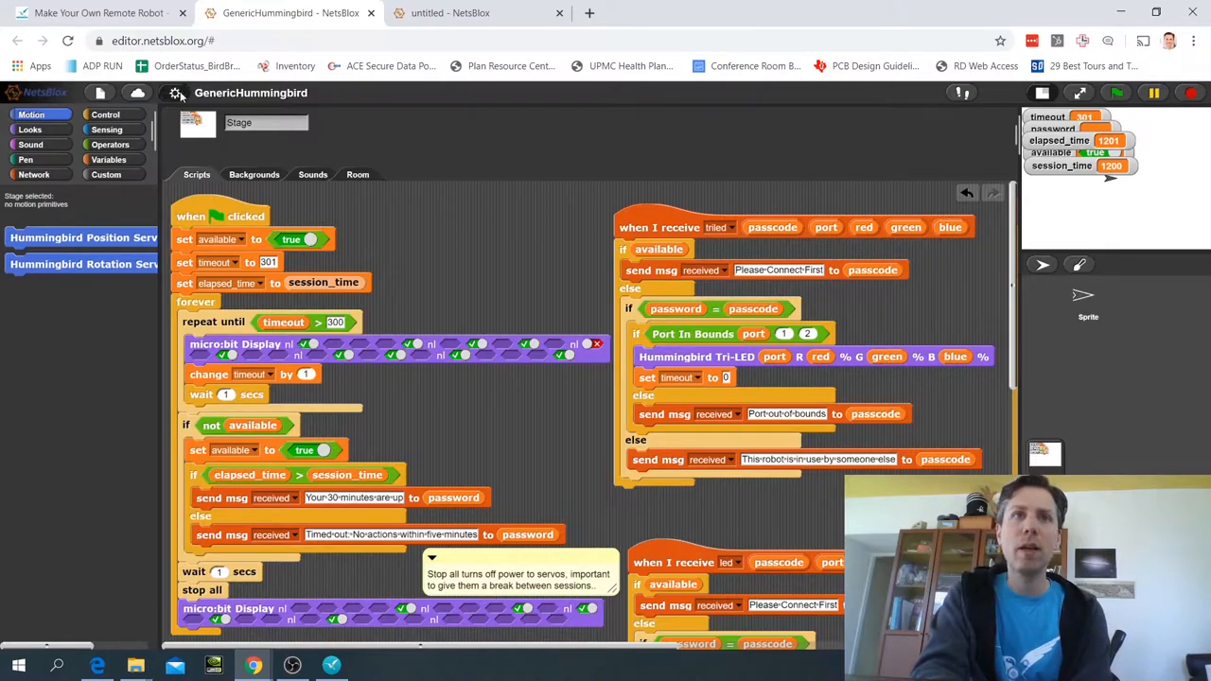
left_click(174, 92)
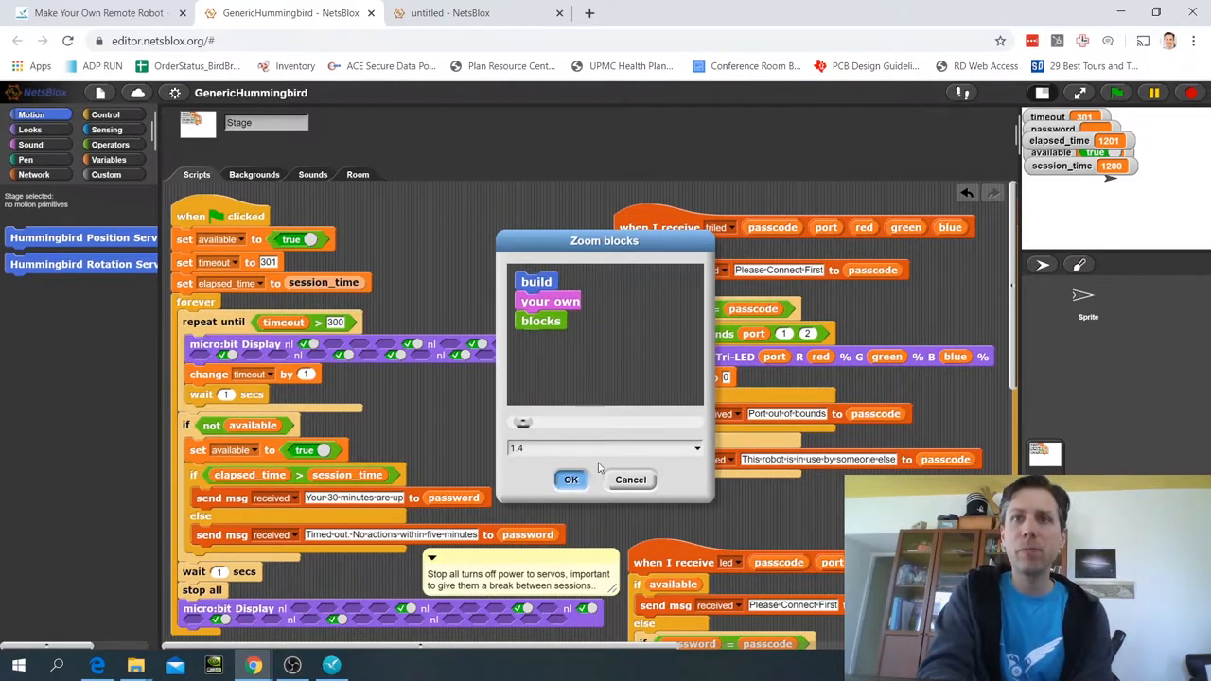
left_click(571, 480)
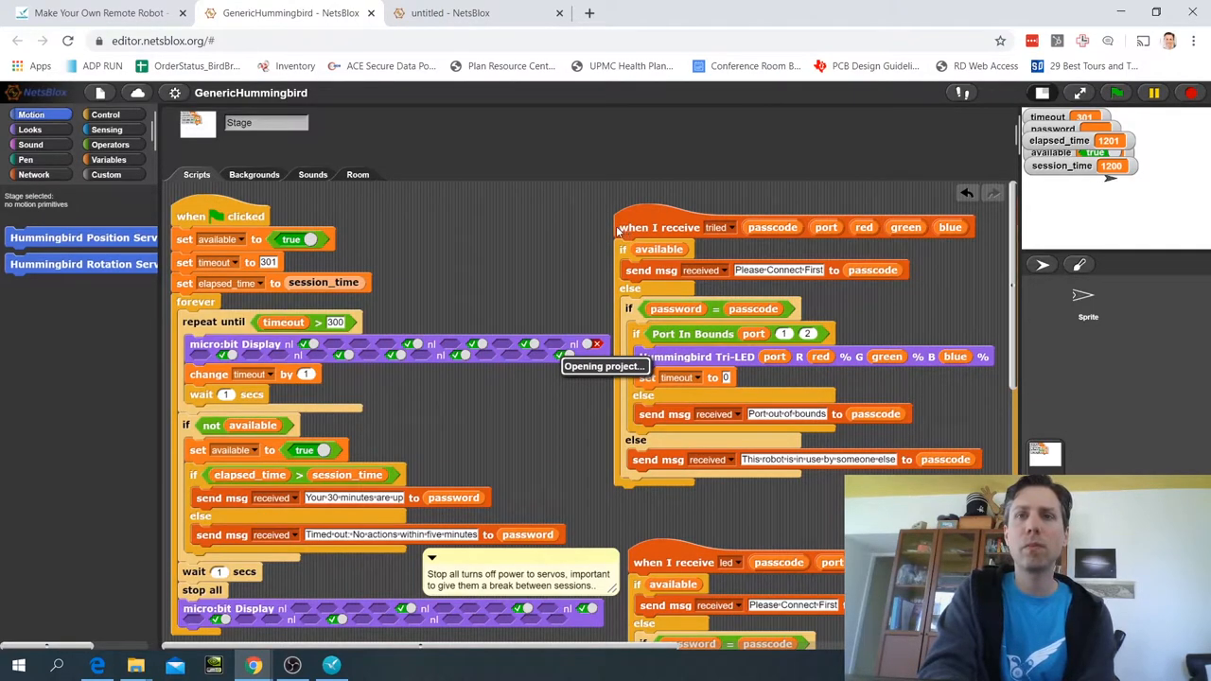
mouse_move(599, 220)
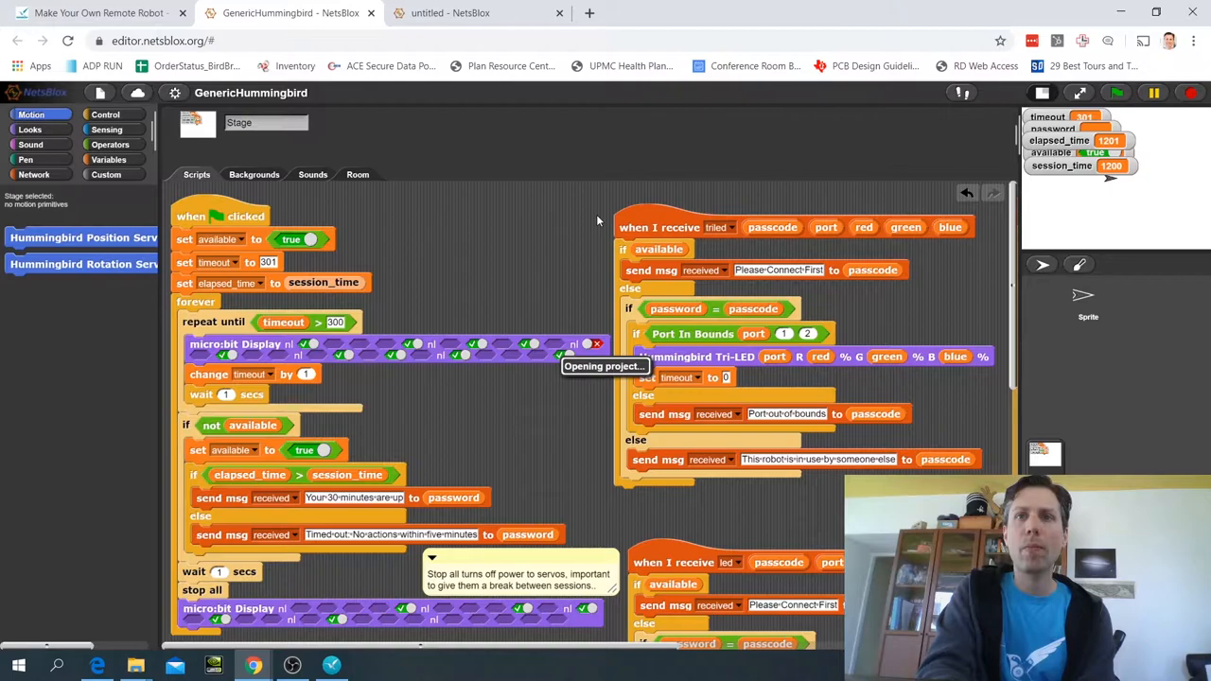
mouse_move(563, 313)
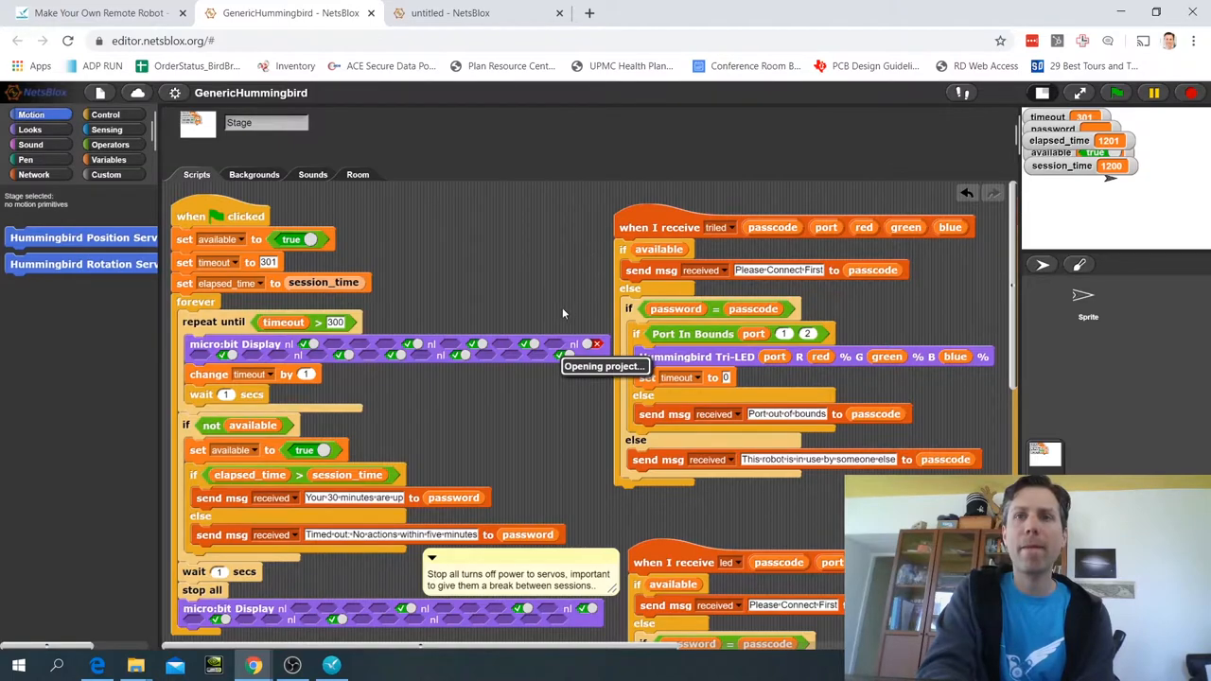
mouse_move(571, 270)
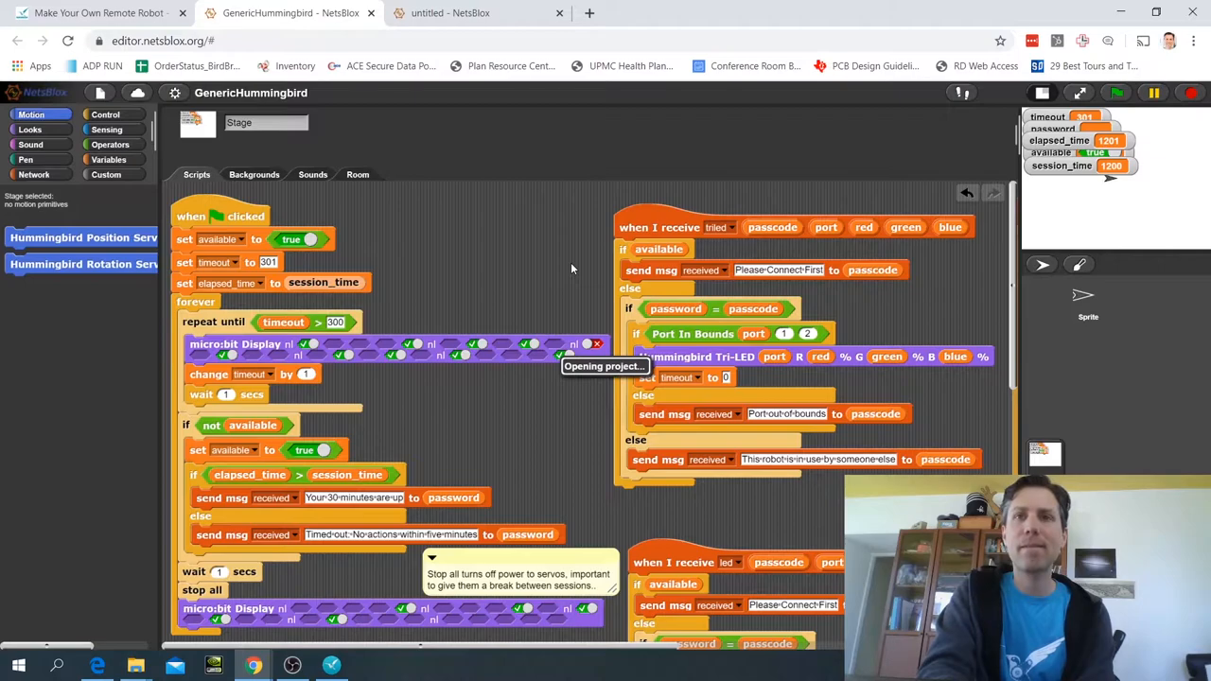
mouse_move(581, 286)
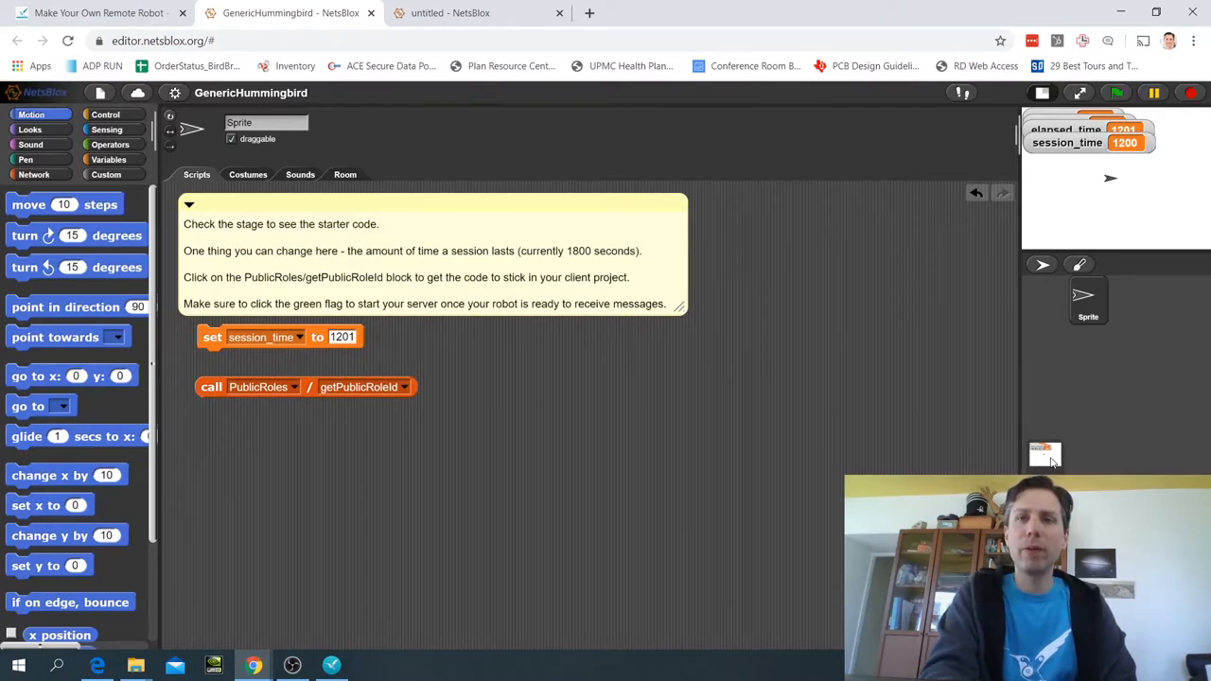
left_click(1043, 454)
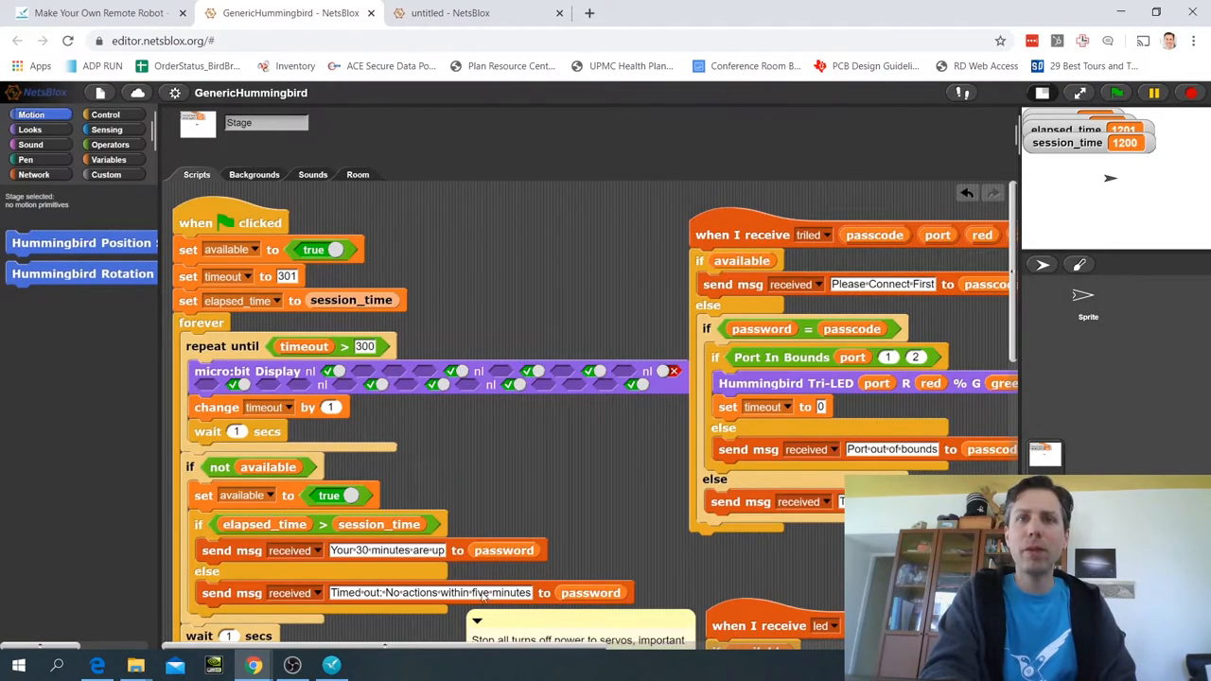
- Replace the Tri-LED if/else with a send msg reading 'This robot has no LEDs'
scroll("right", 3)
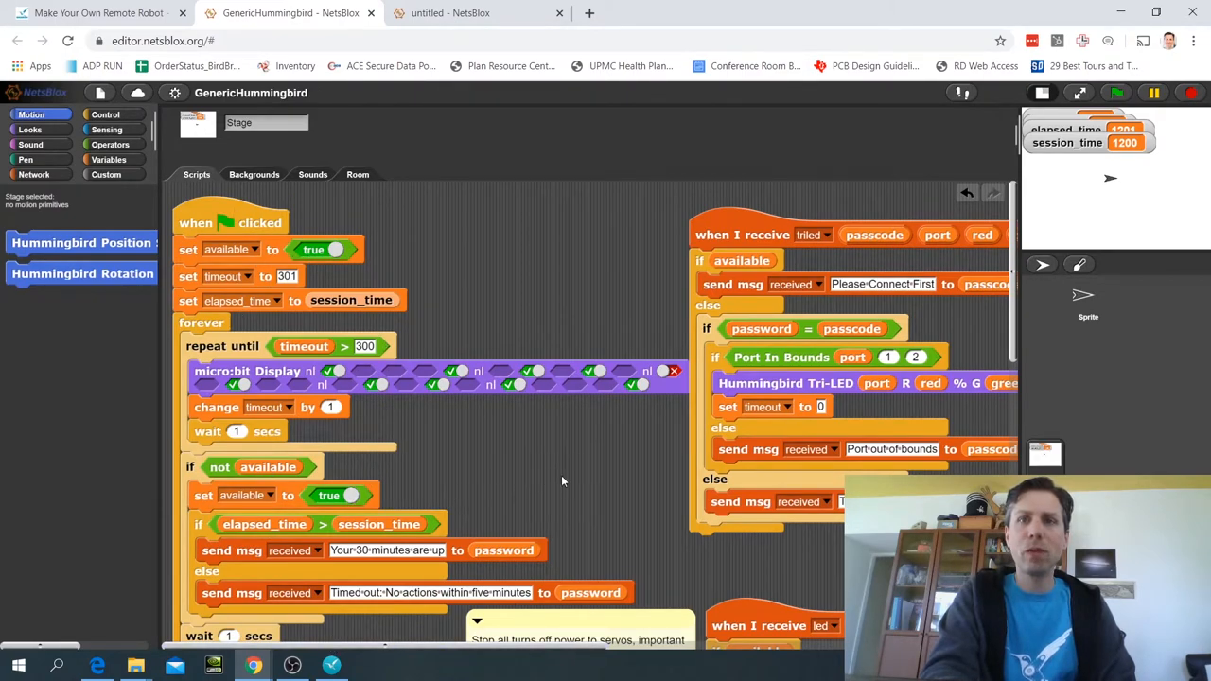
scroll("down", 3)
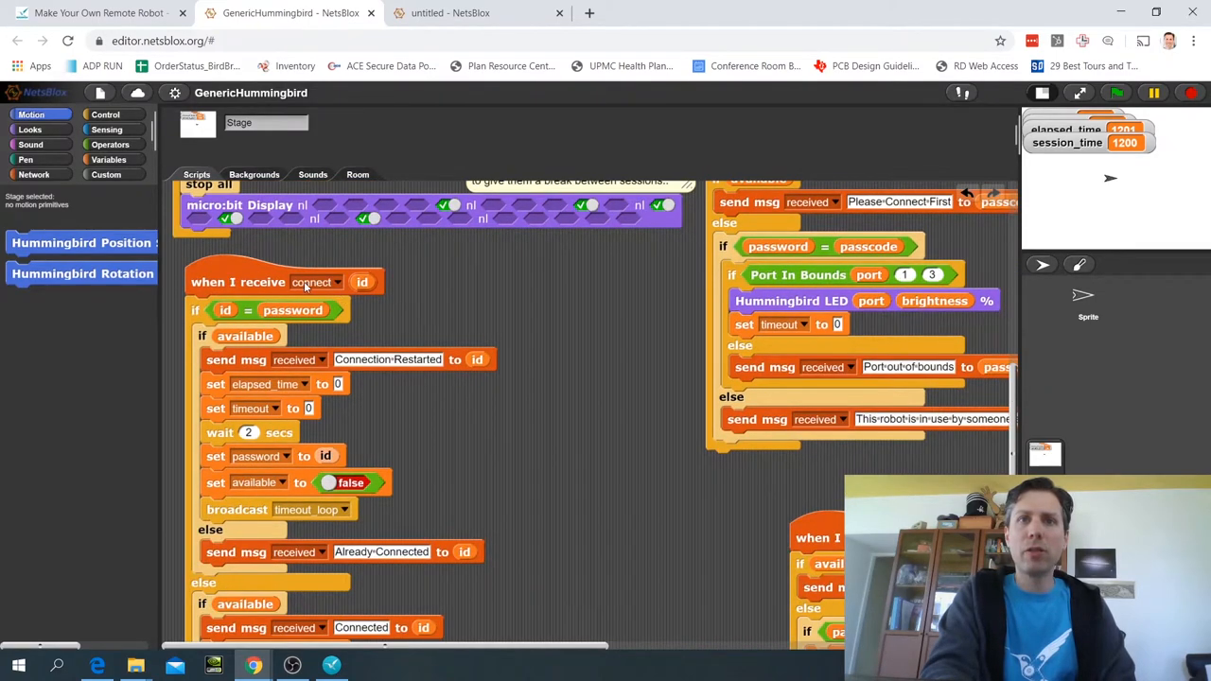
mouse_move(268, 445)
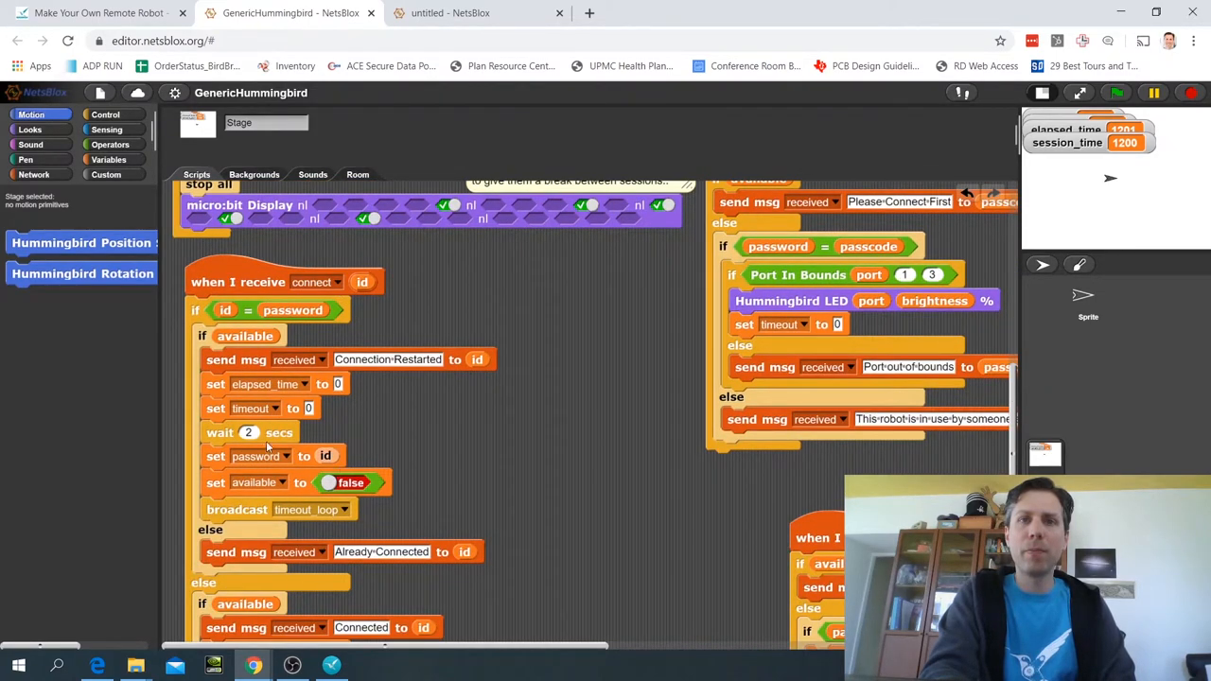
mouse_move(435, 367)
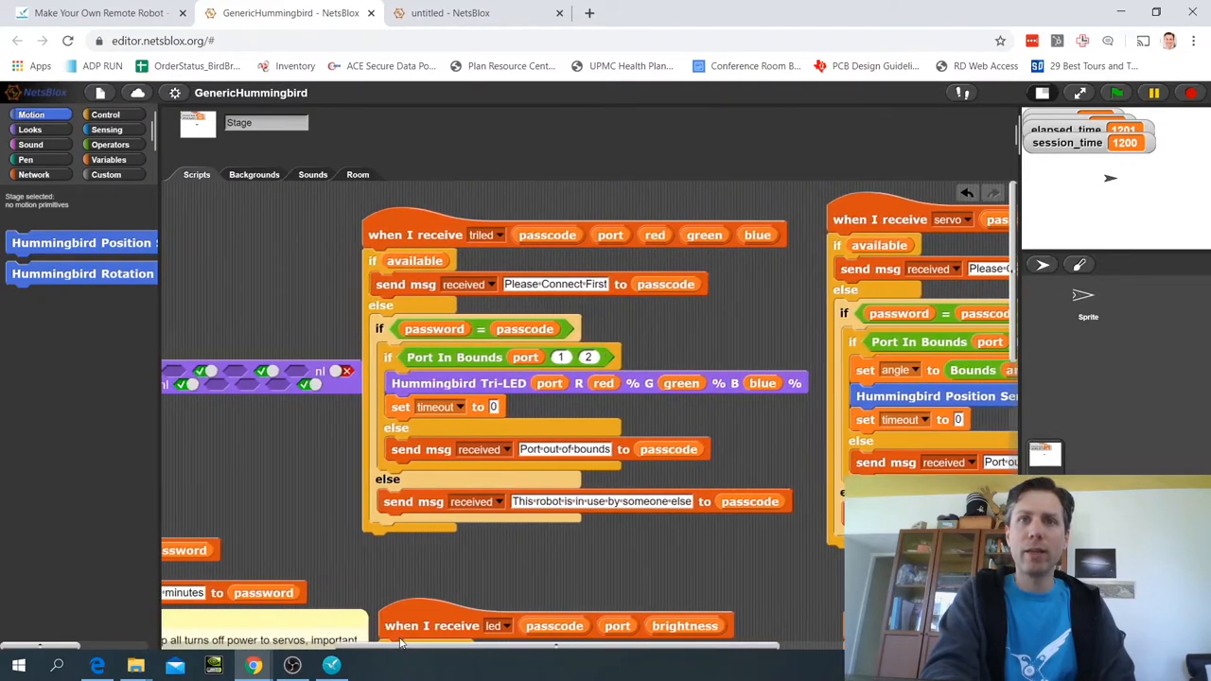
scroll("down", 3)
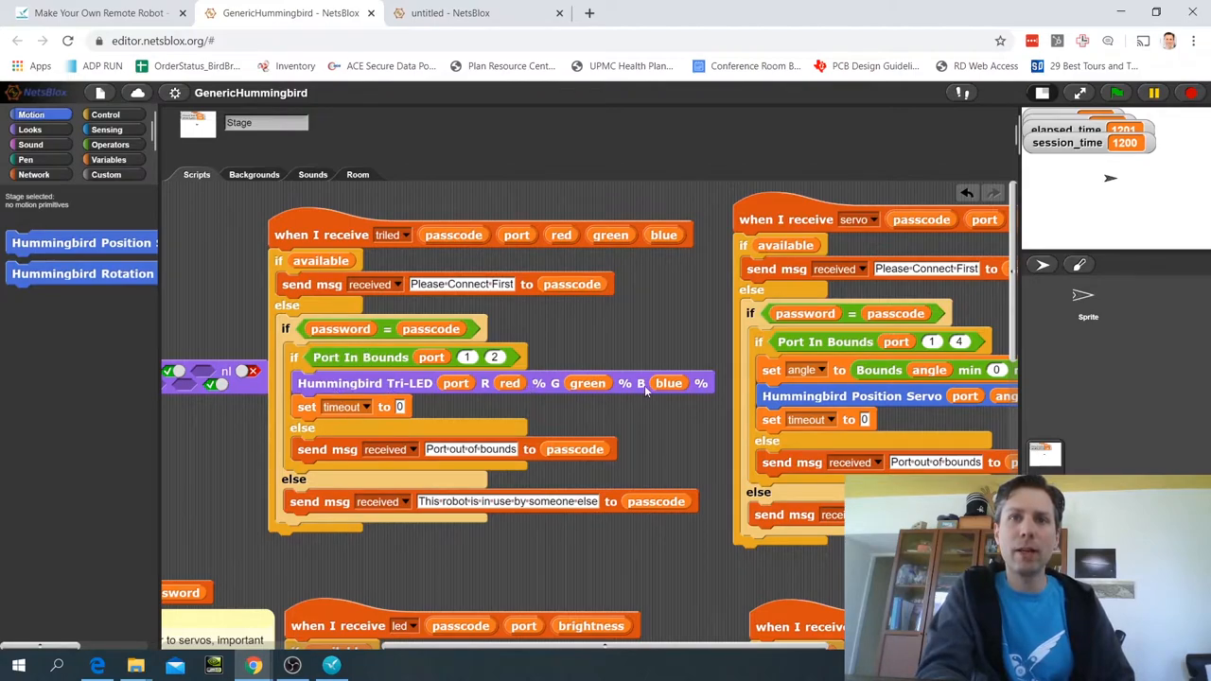
mouse_move(326, 452)
type("Thic")
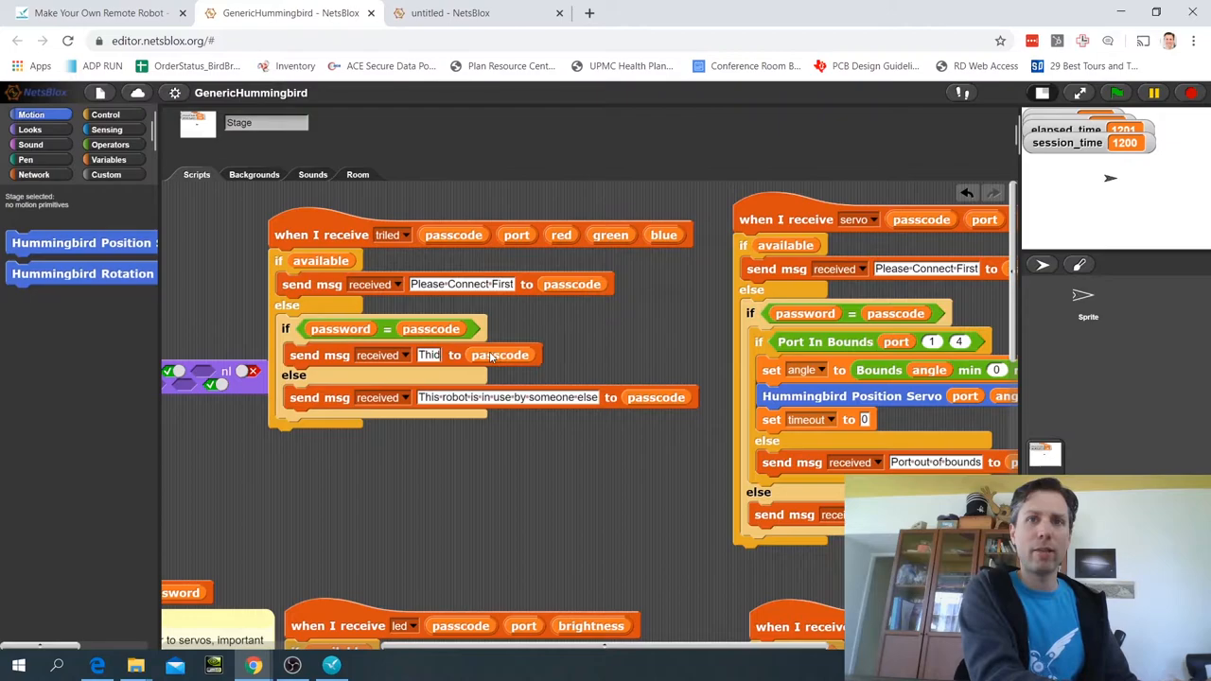
type("This robot has")
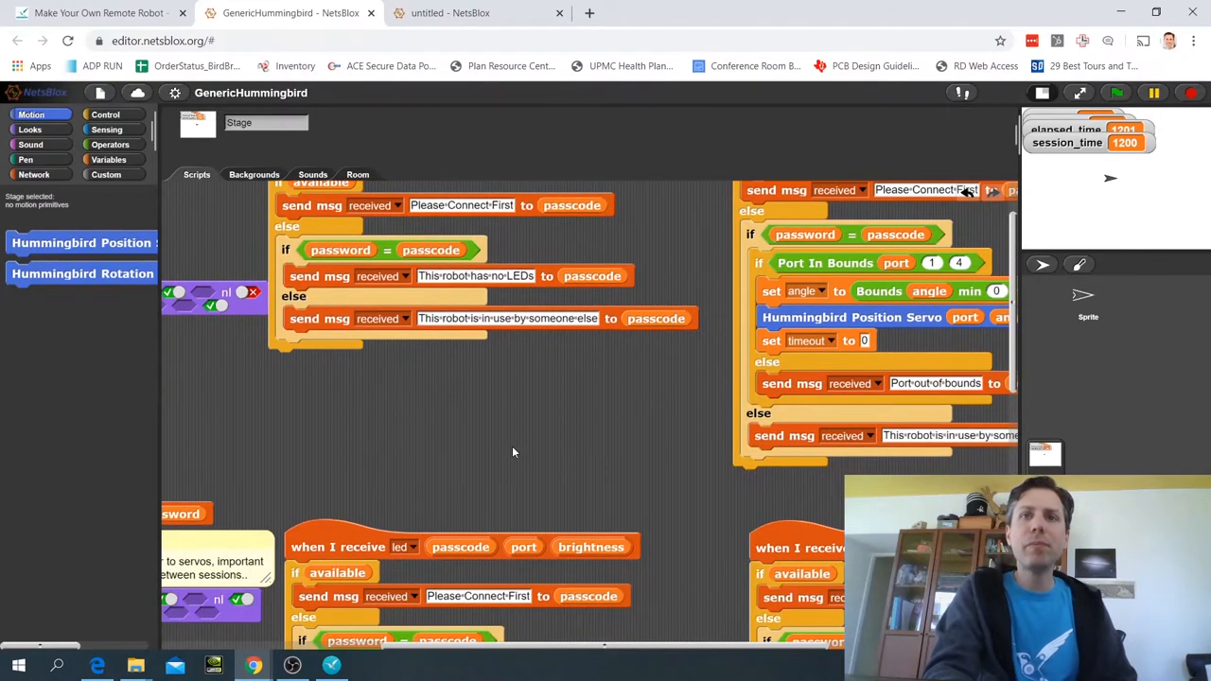
scroll("down", 3)
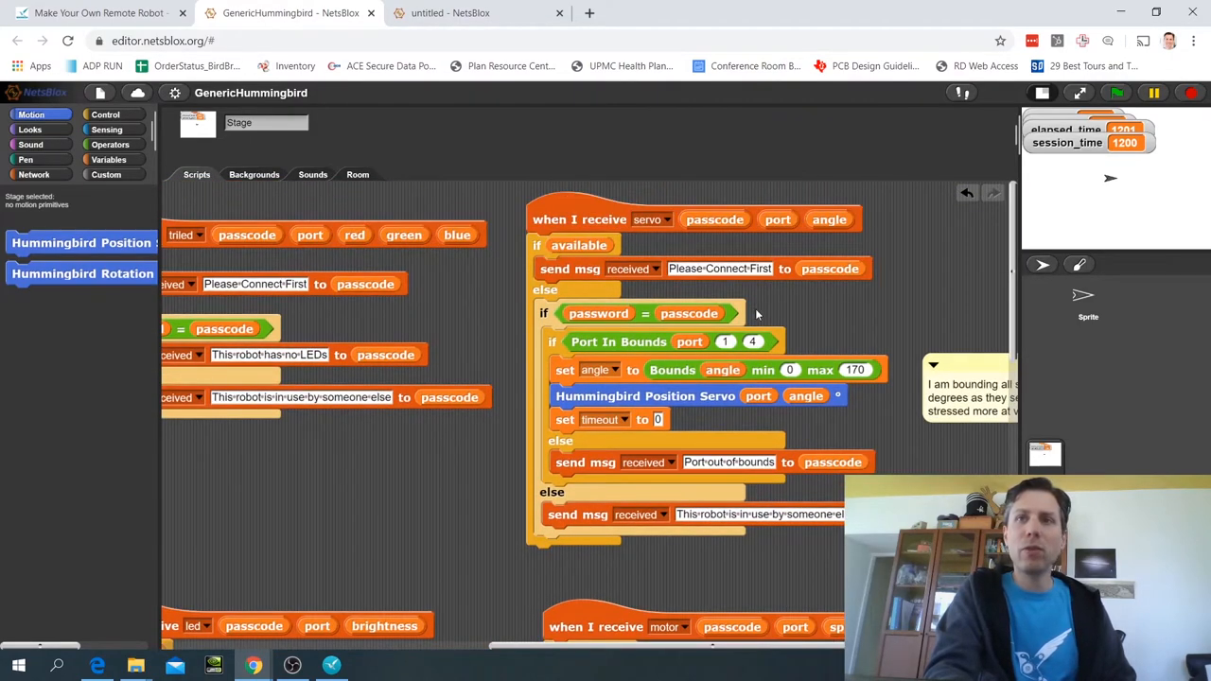
mouse_move(790, 321)
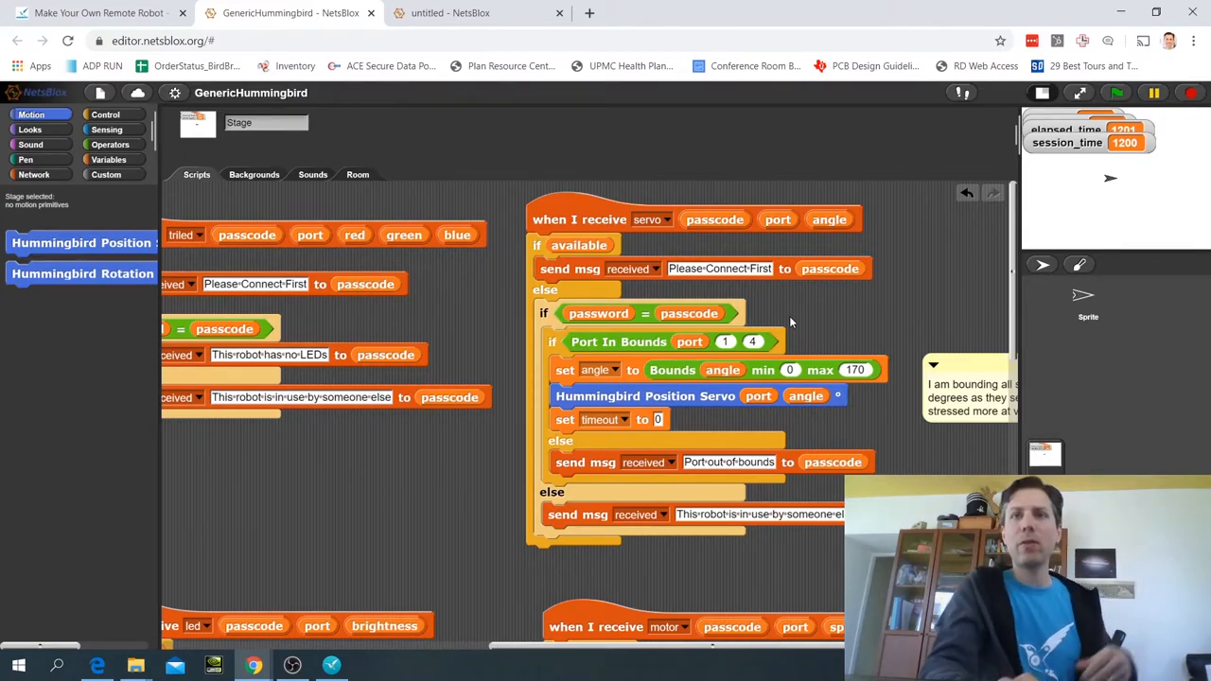
mouse_move(928, 301)
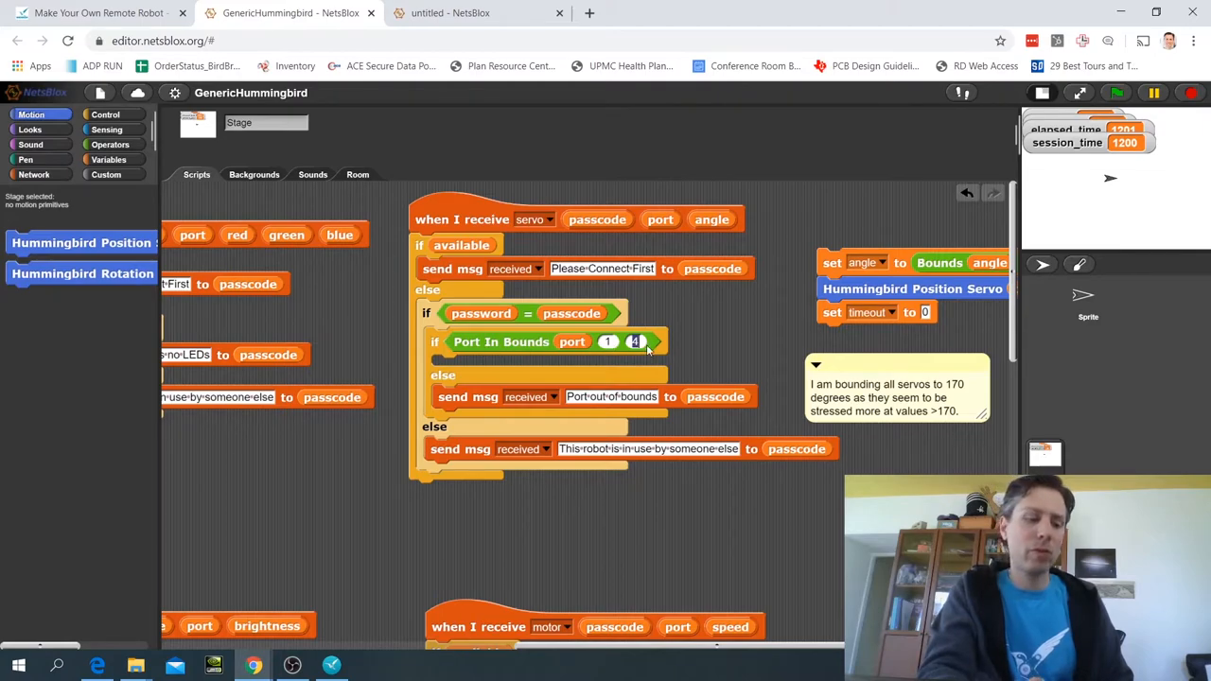
mouse_move(584, 357)
type("2")
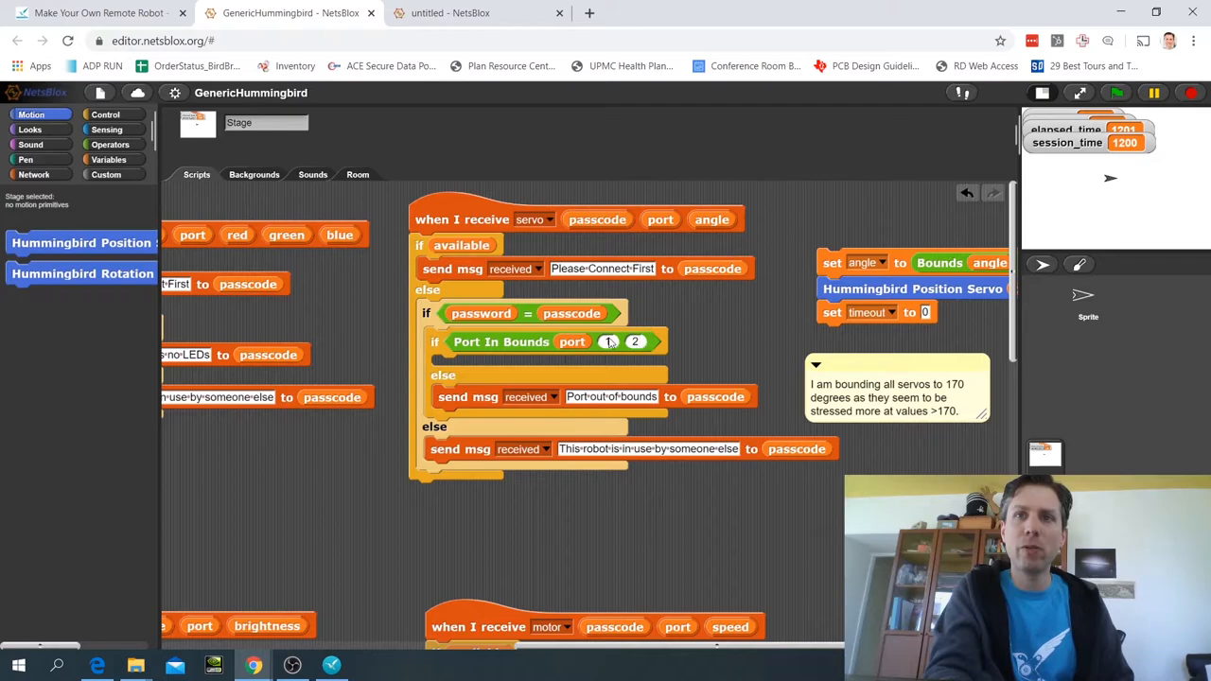
mouse_move(696, 341)
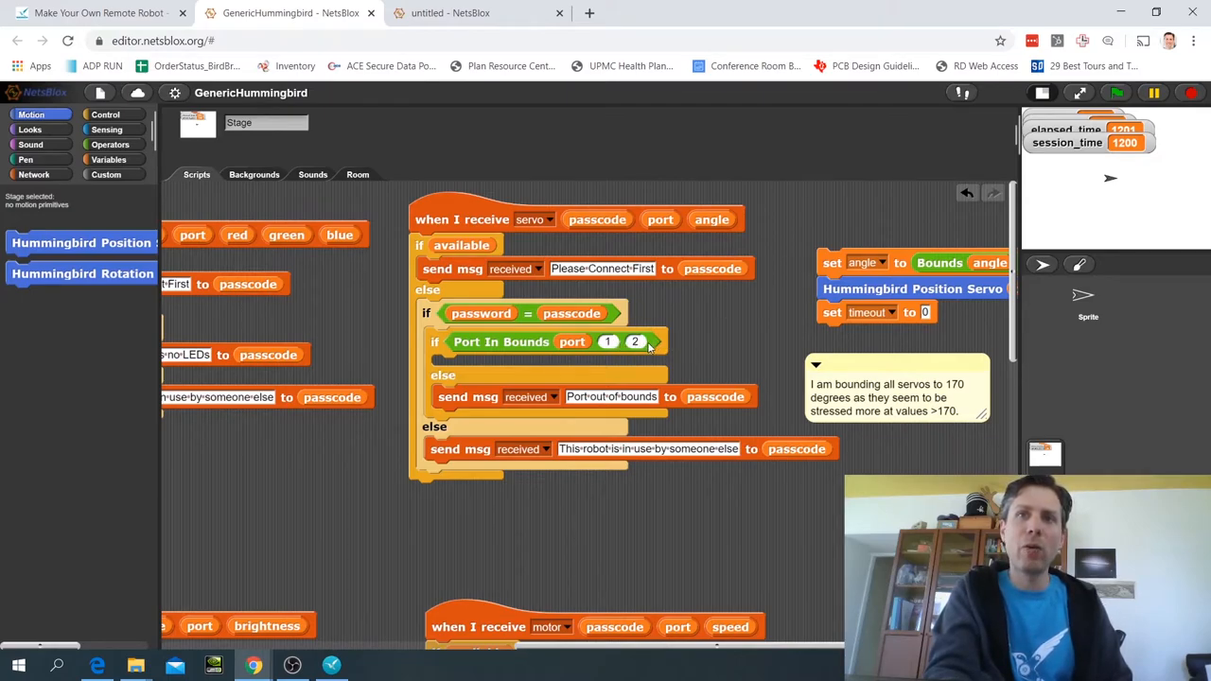
mouse_move(608, 341)
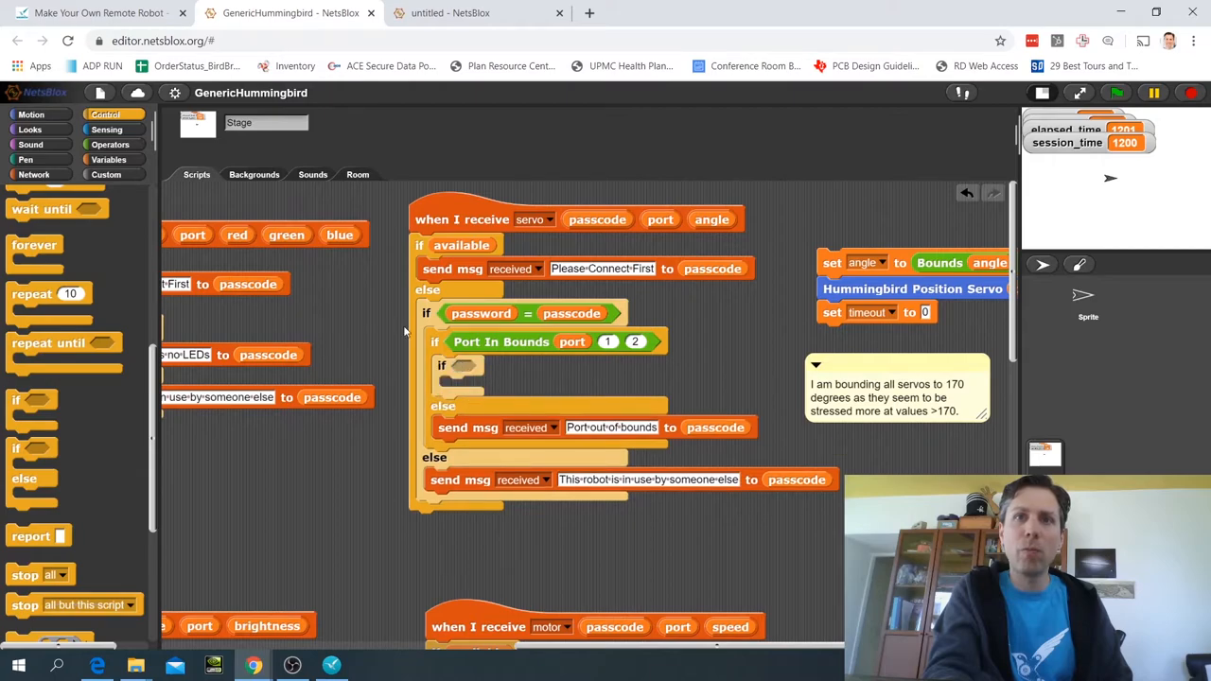
- Build 'port = 1' and 'port = 2' if blocks setting Bounds to 90/130 and 0/170
left_click(110, 144)
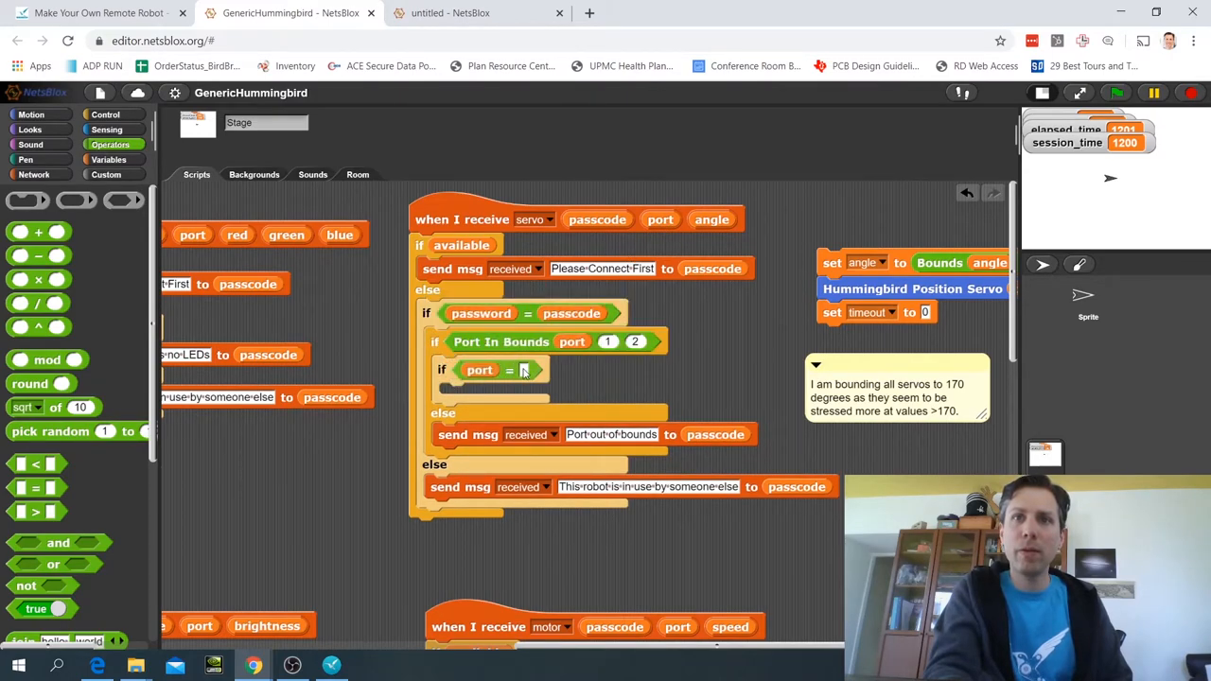
type("1")
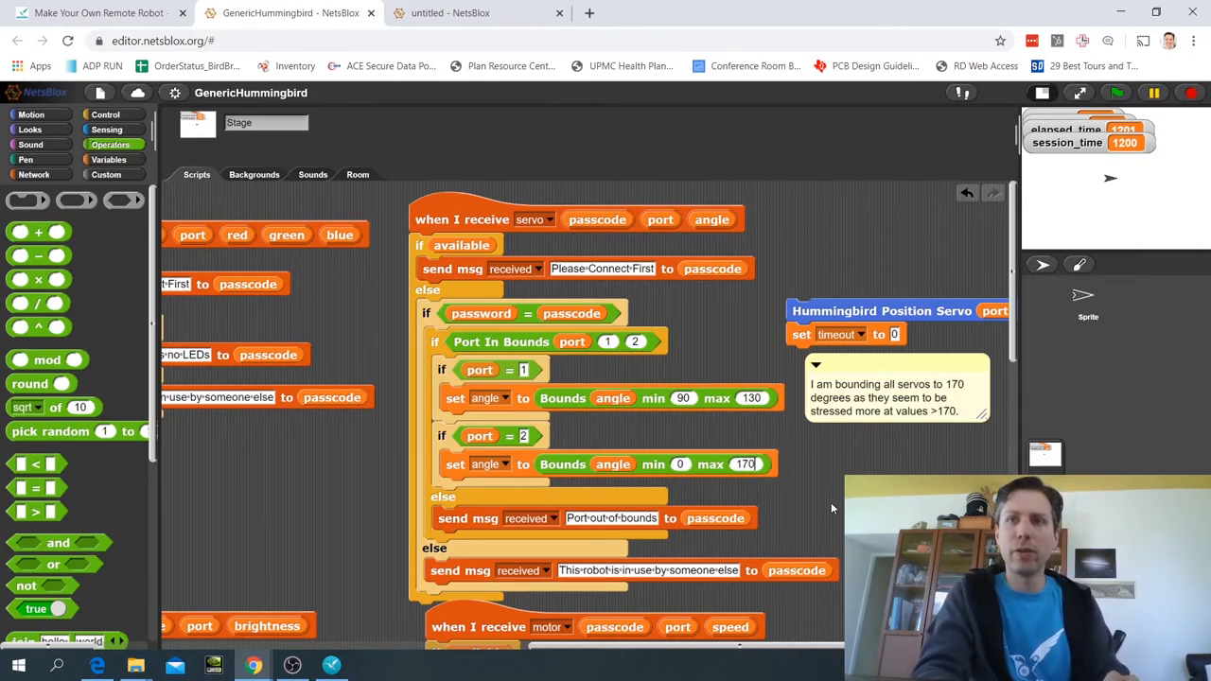
scroll("down", 3)
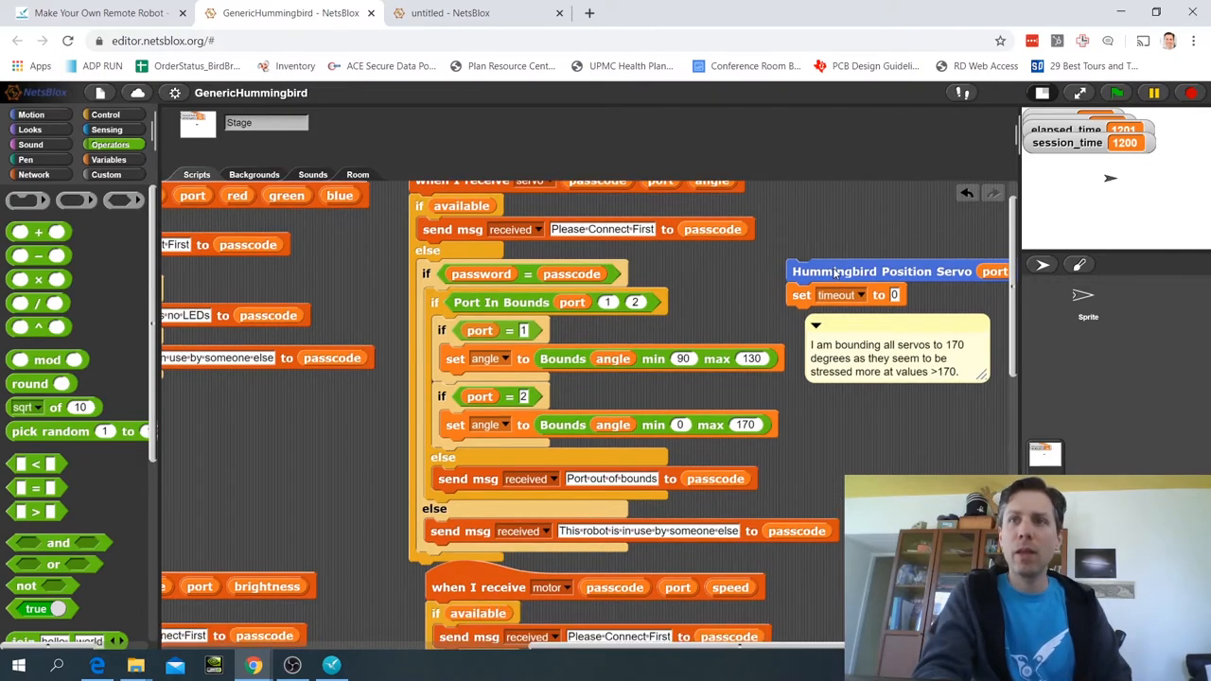
- Drag the Position Servo and set timeout blocks back below both port if blocks
left_click_drag(880, 272, 528, 465)
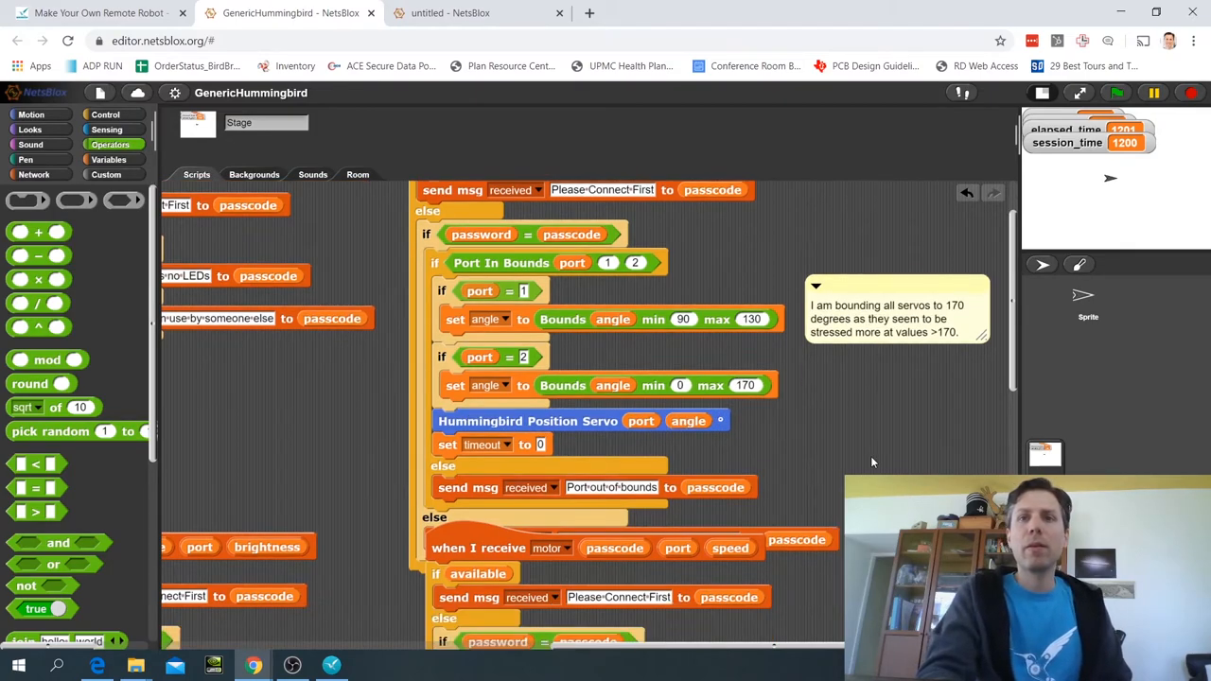
scroll("down", 3)
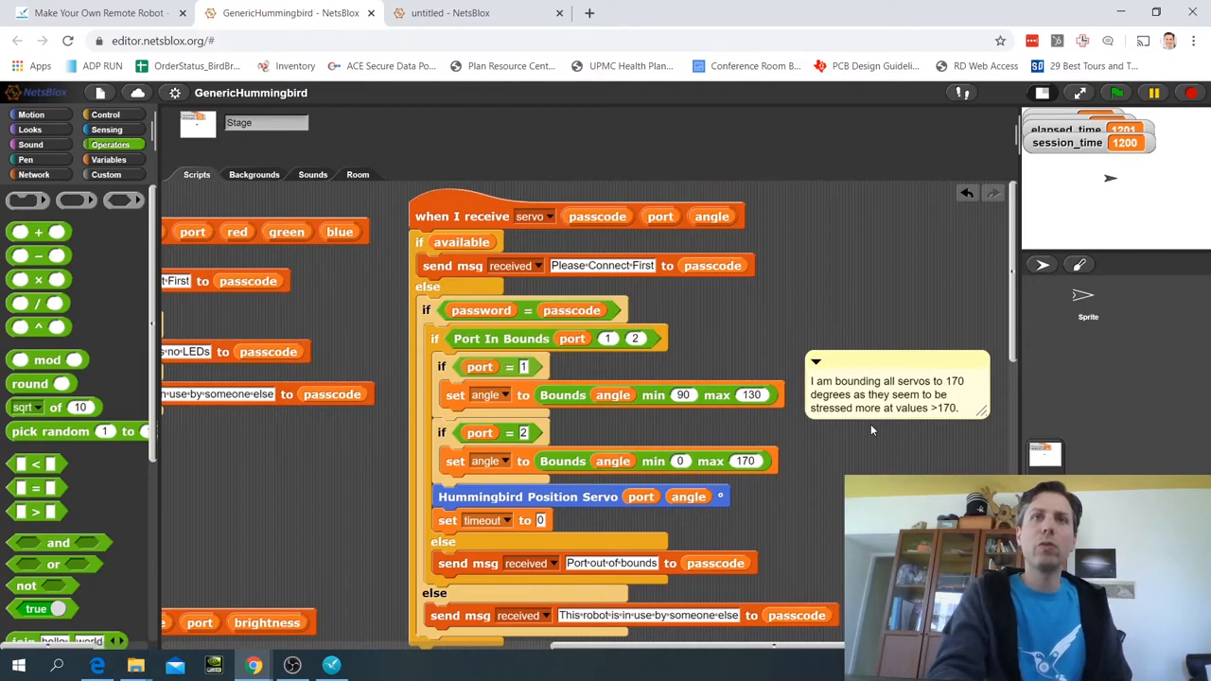
mouse_move(672, 379)
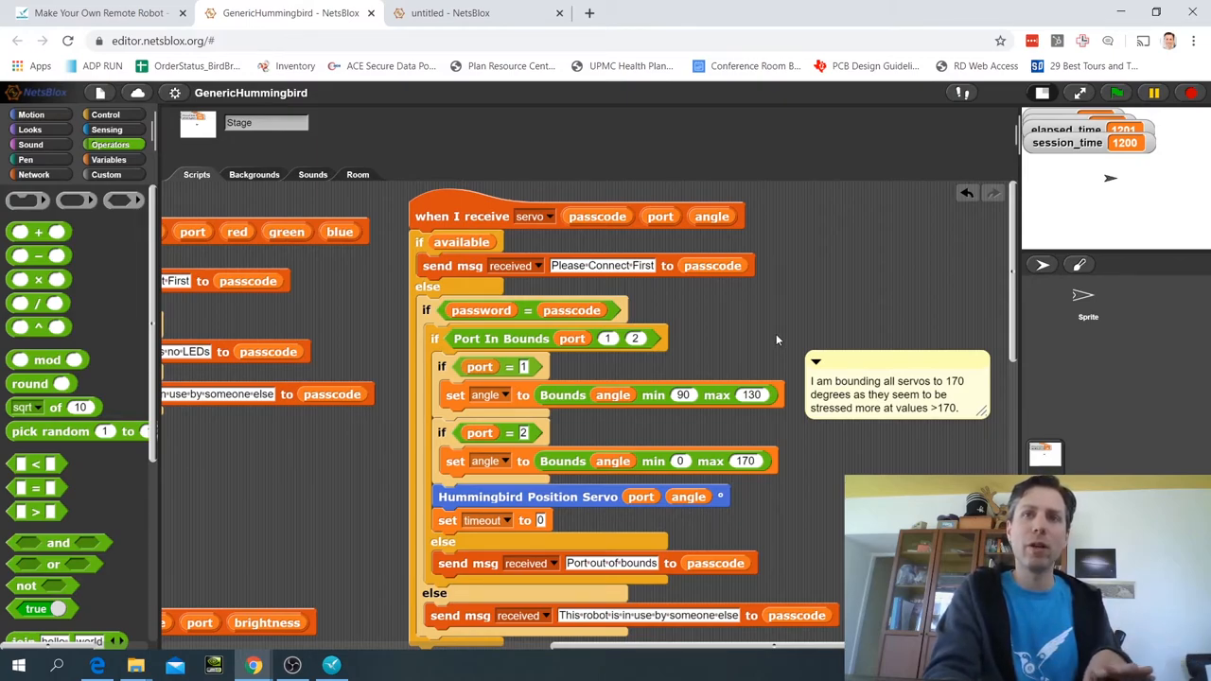
mouse_move(789, 339)
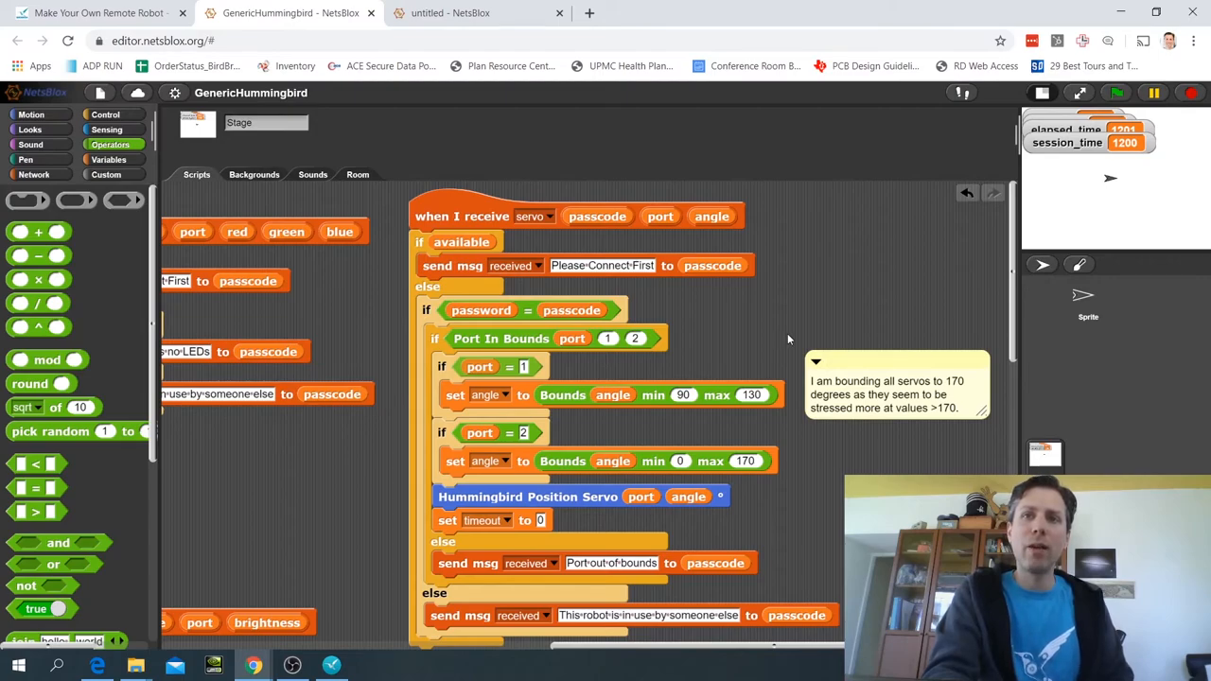
scroll("down", 3)
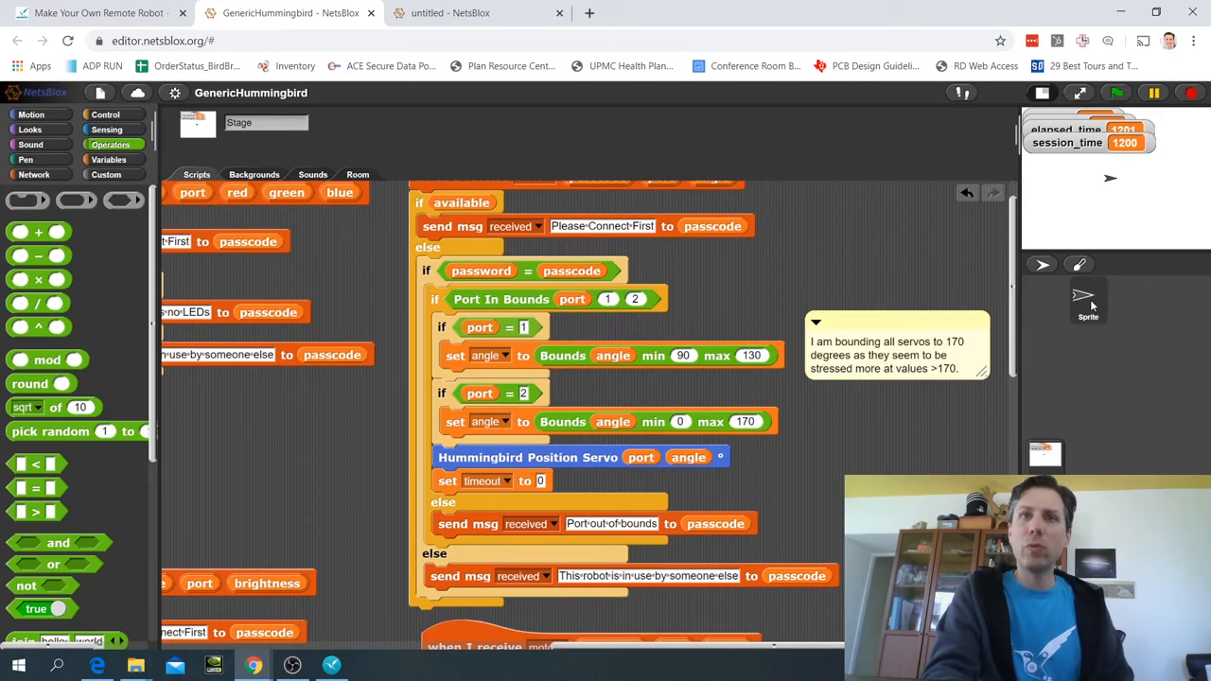
- Select the Sprite and Save As 'LittleBotExample' in browser storage
left_click(1088, 298)
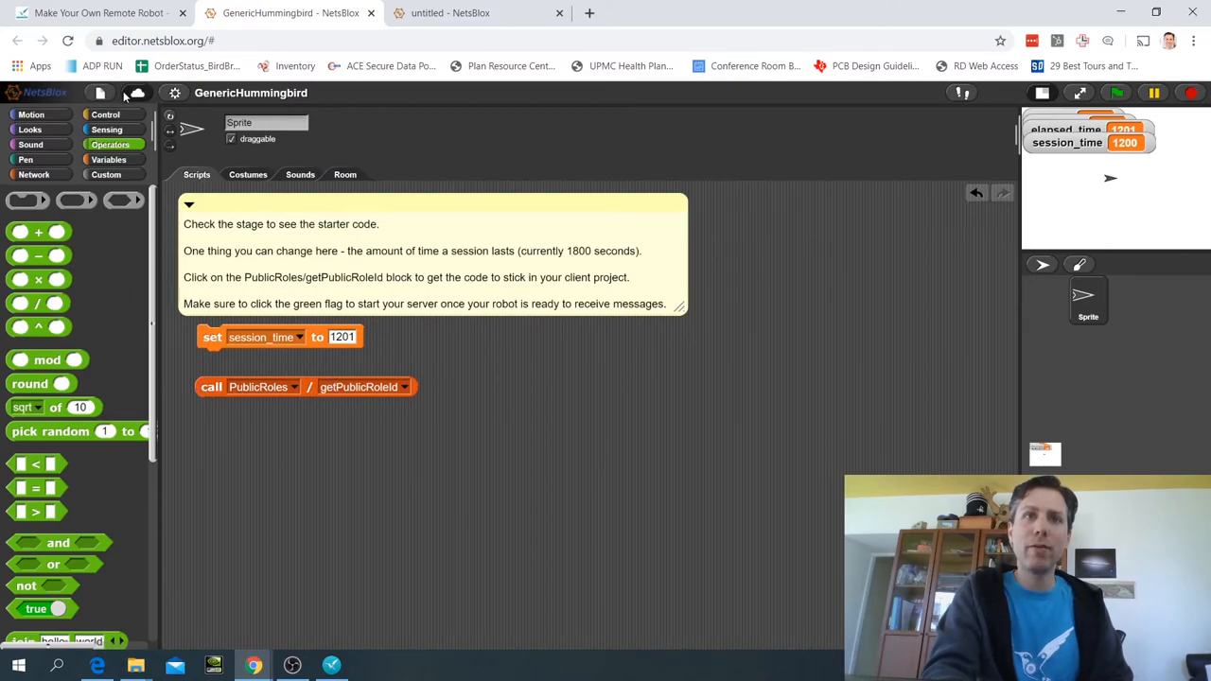
left_click(98, 93)
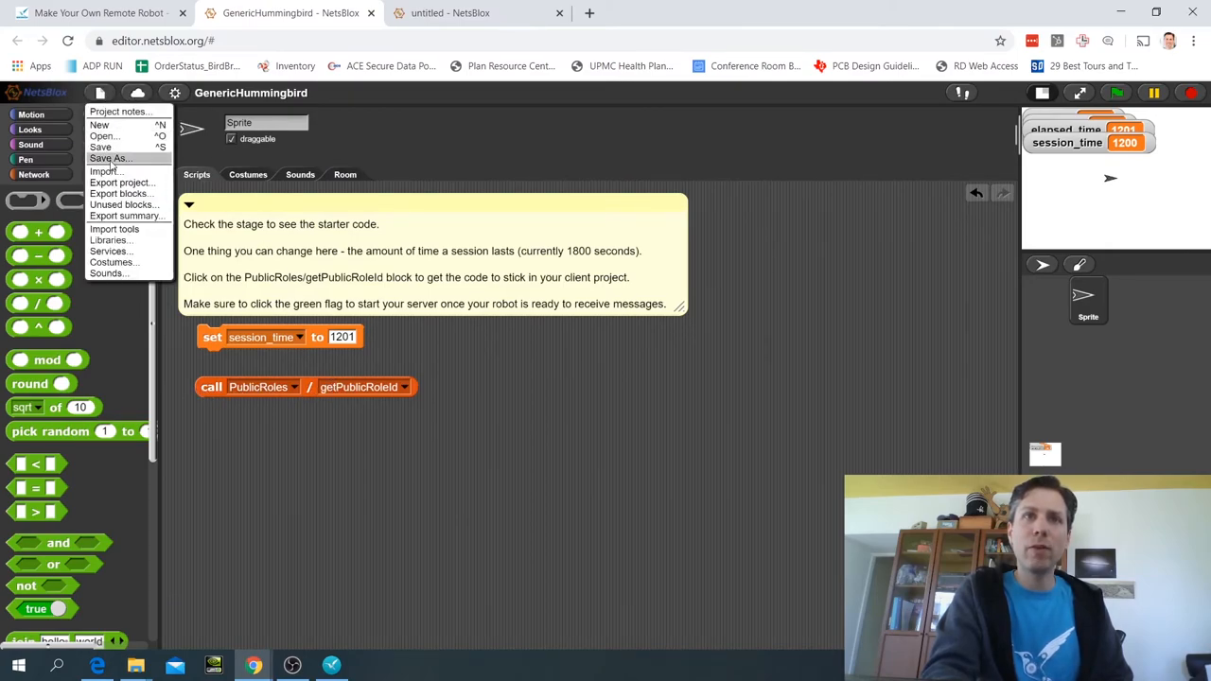
left_click(110, 158)
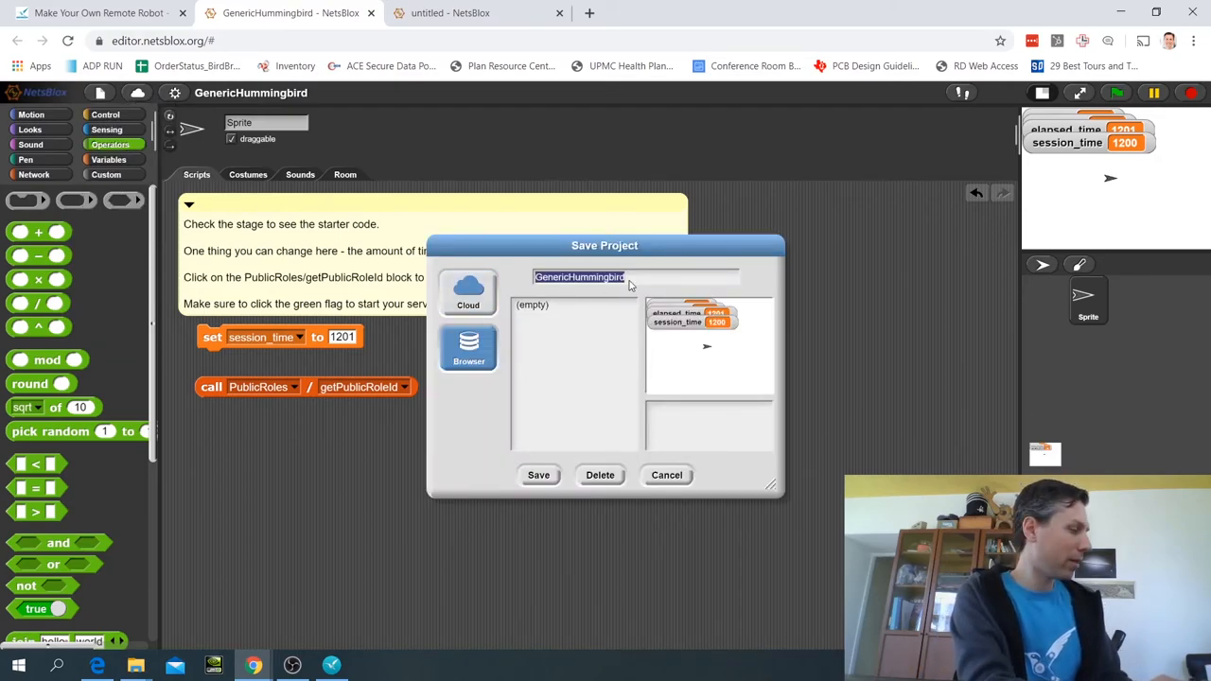
type("L")
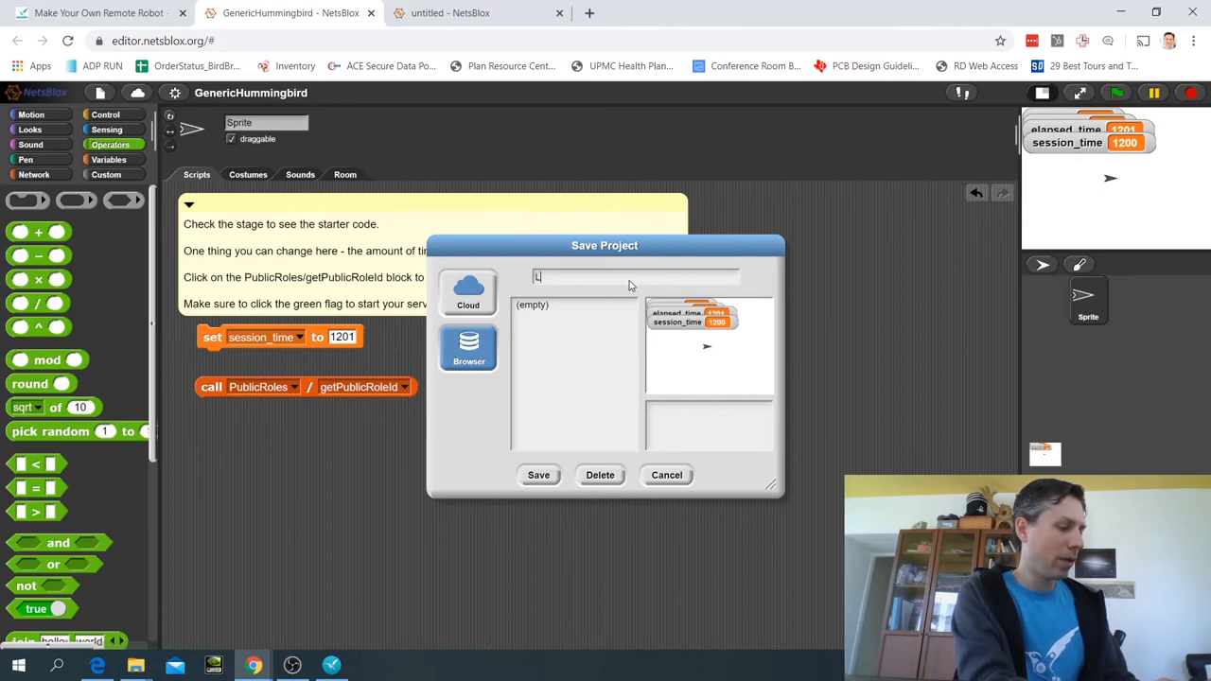
type("ittleBotExample")
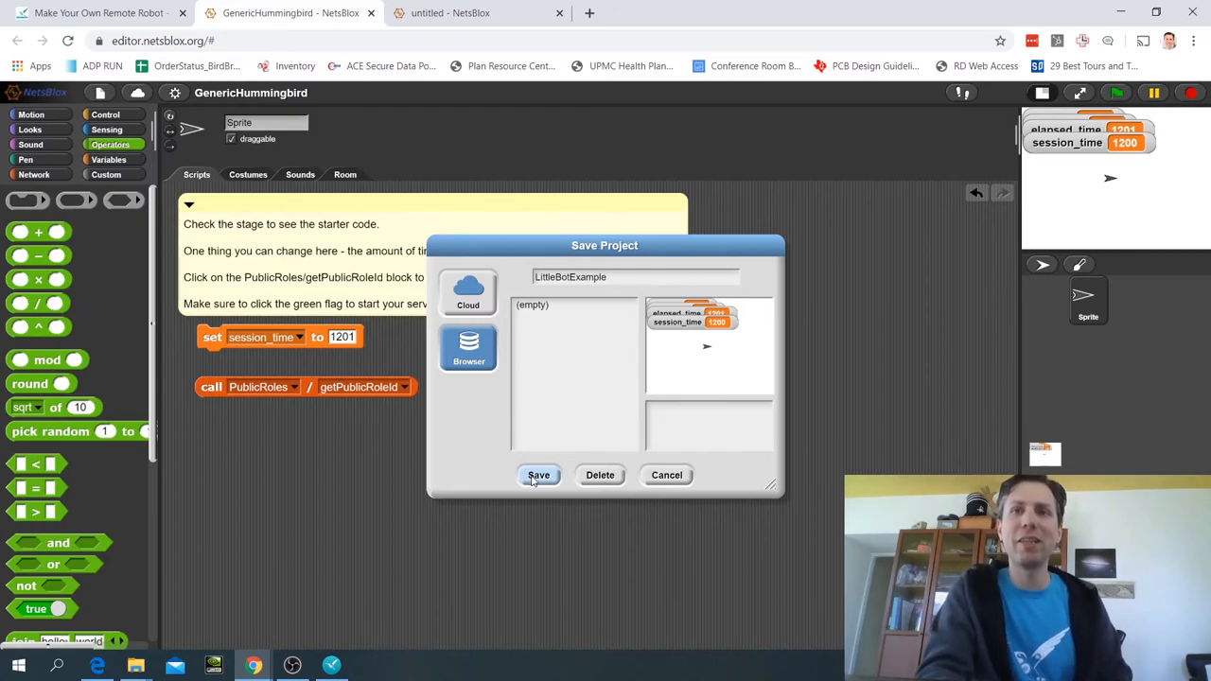
left_click(538, 476)
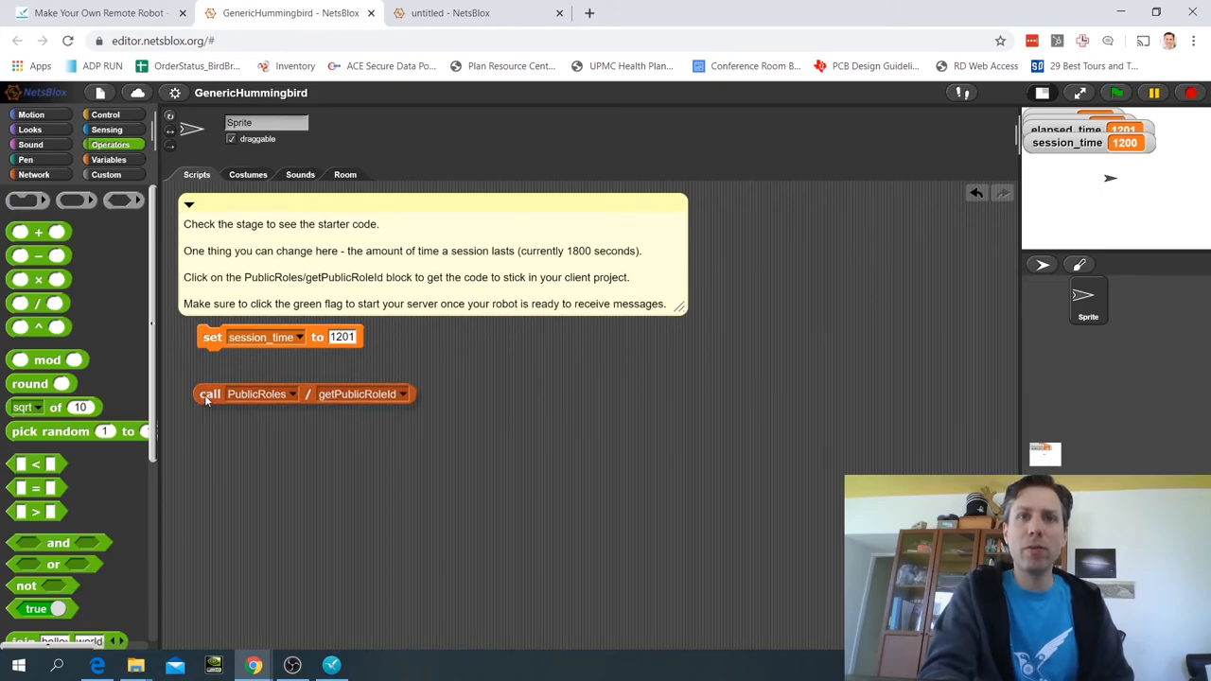
- Save LittleBotExample to the Cloud via Save As, declining to overwrite the browser copy
left_click(212, 405)
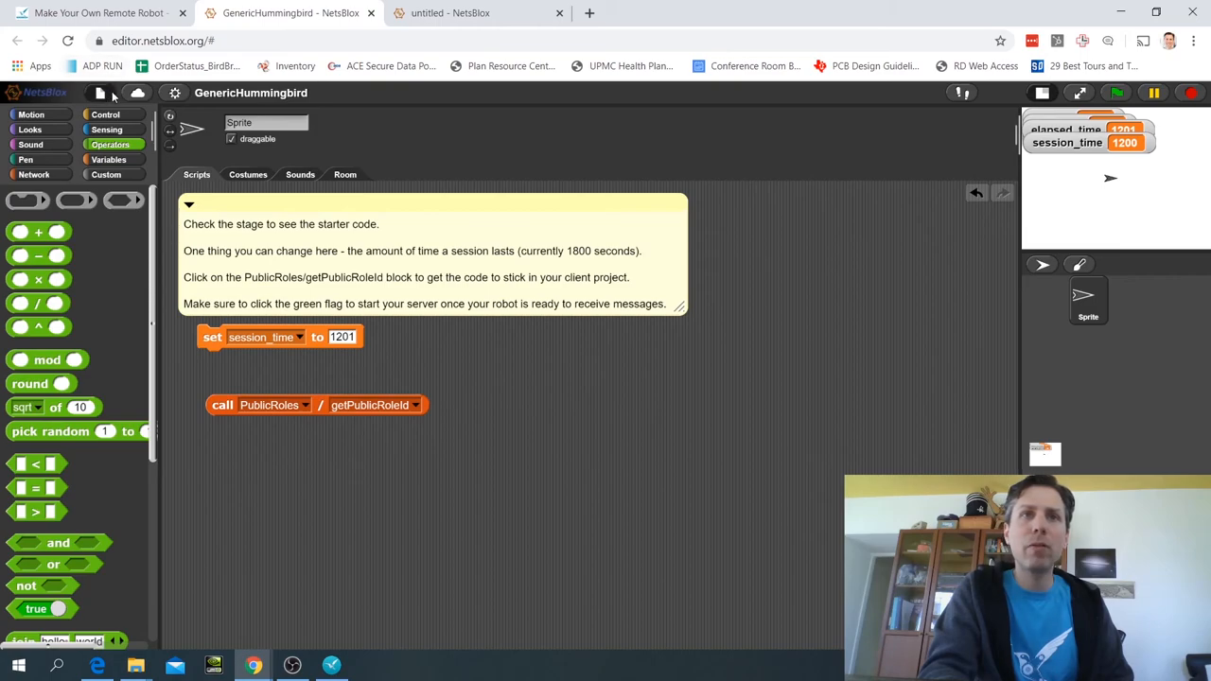
left_click(98, 93)
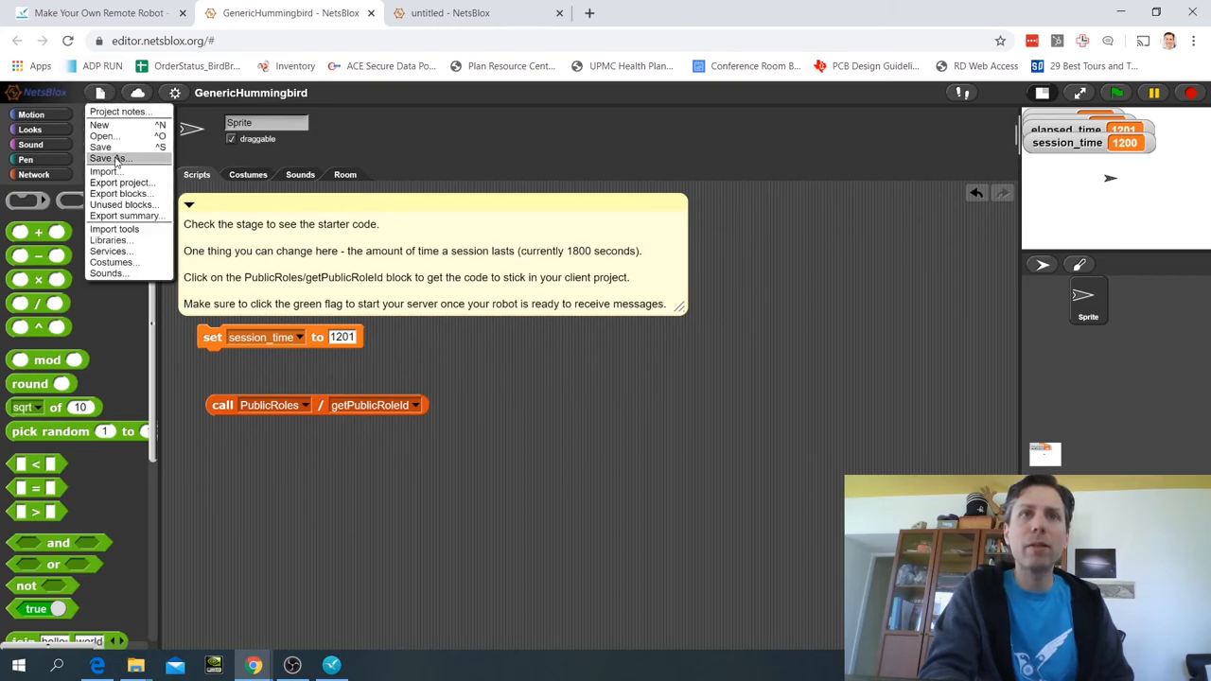
left_click(109, 158)
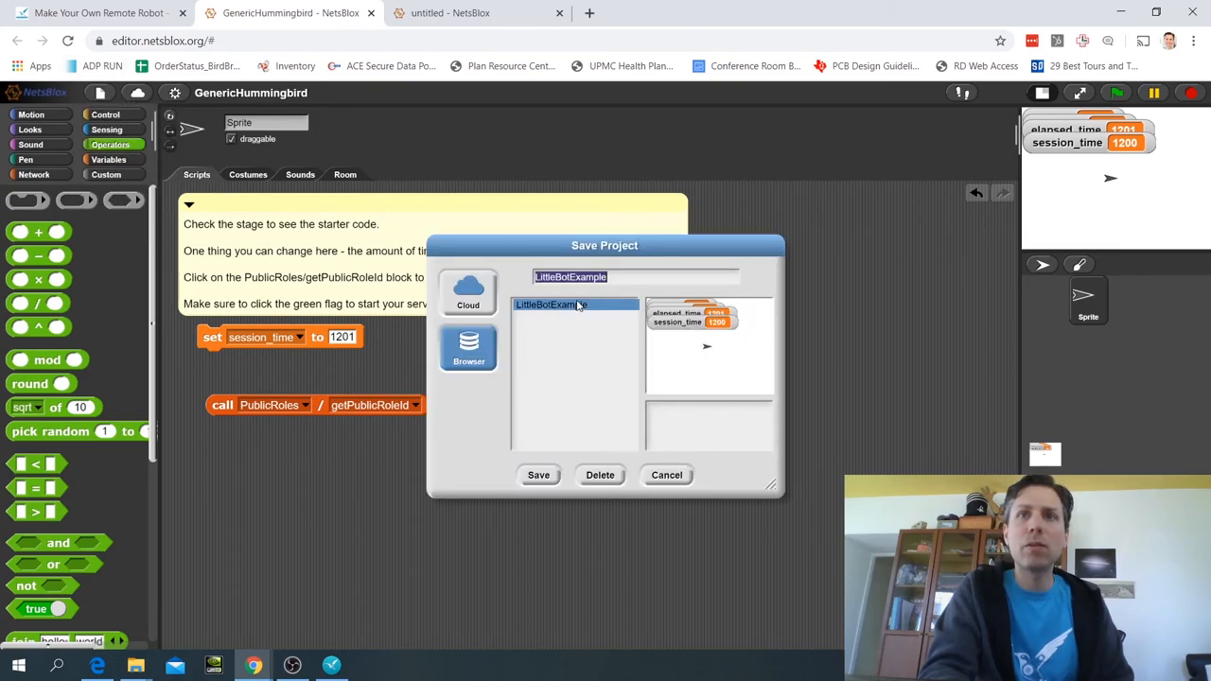
left_click(539, 475)
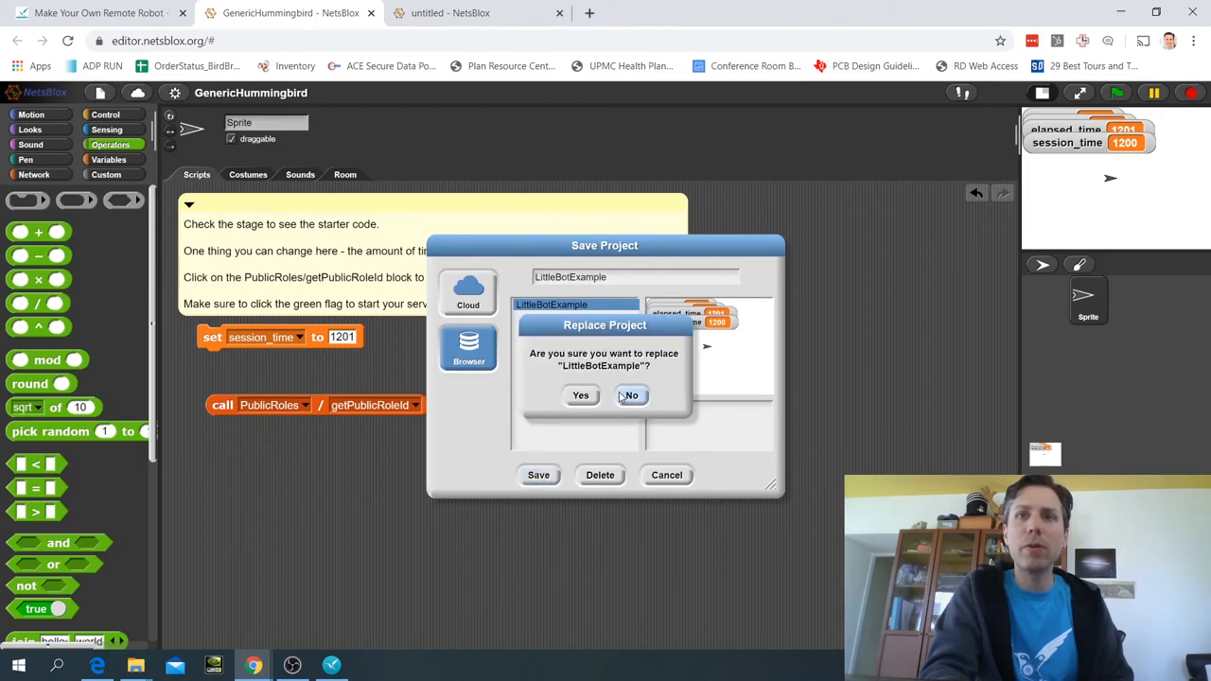
left_click(630, 395)
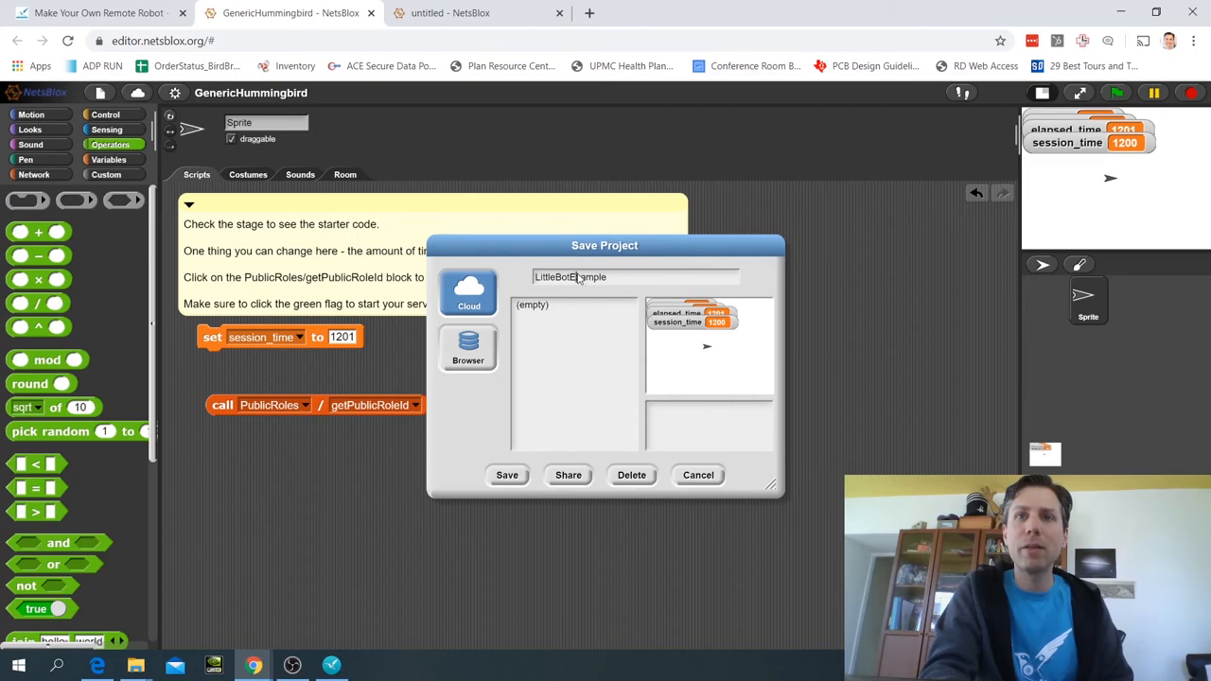
left_click(507, 476)
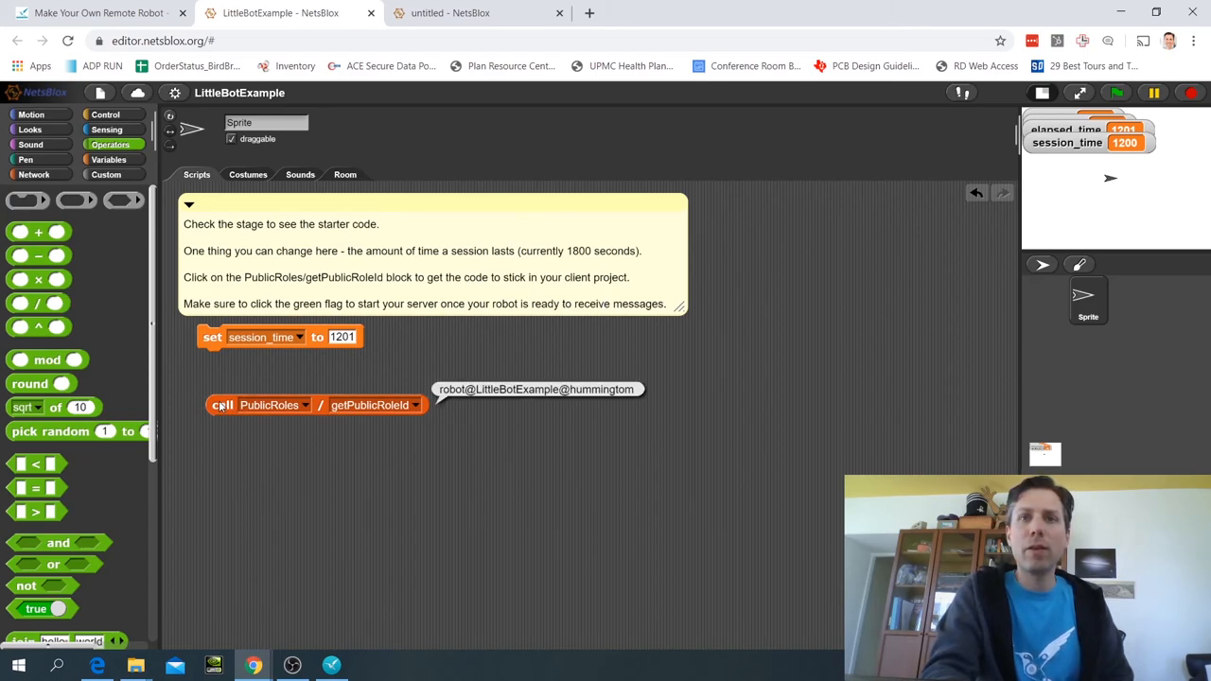
mouse_move(248, 405)
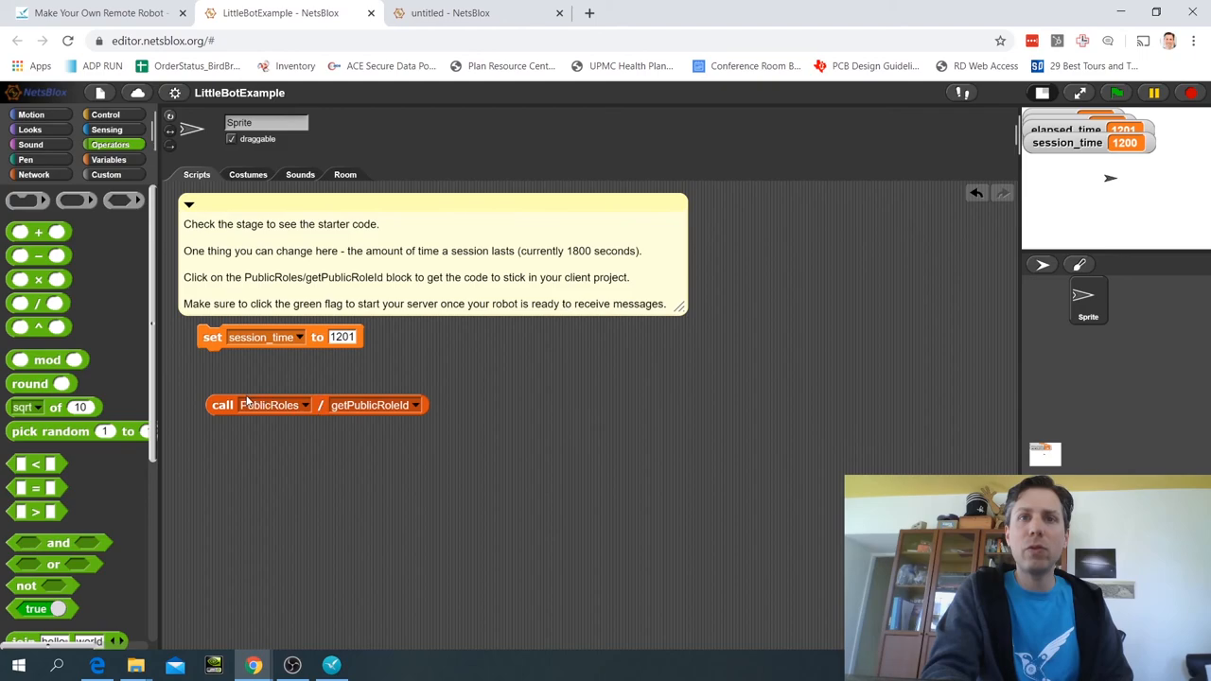